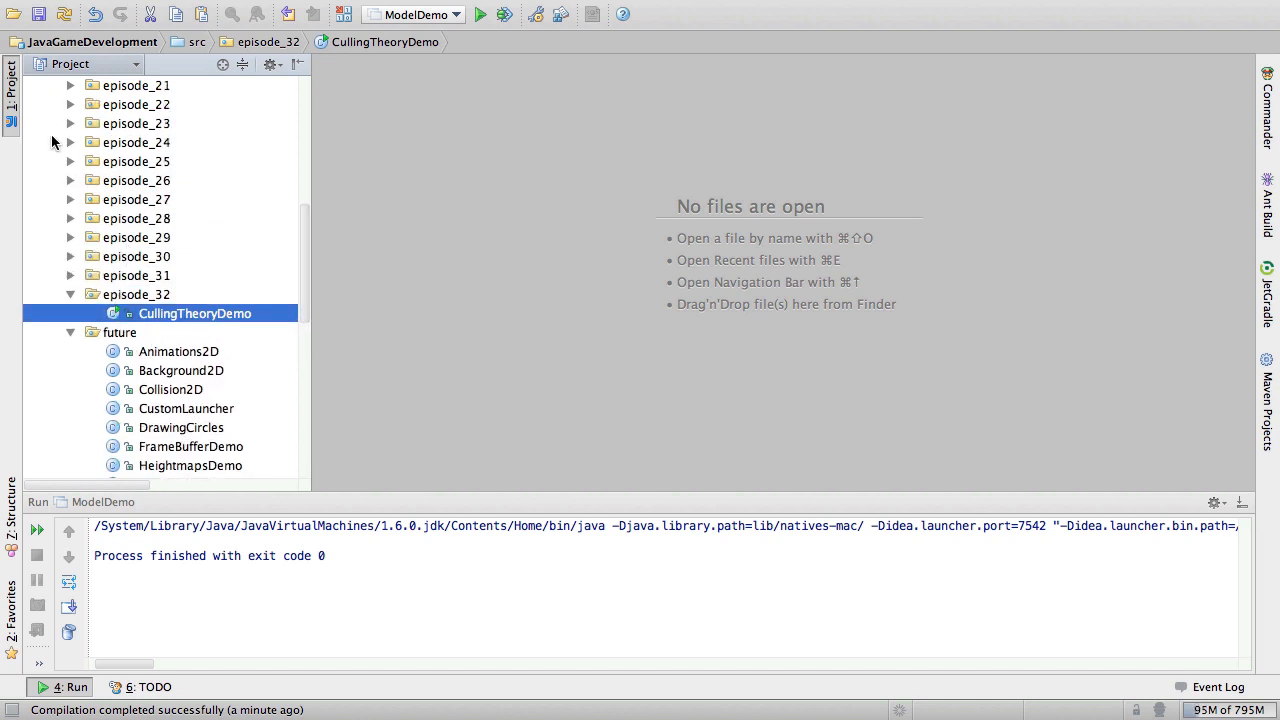
Step: Copy ModelDemo from episode_24 into the episode_32 package beside CullingTheoryDemo
{"action": "left_click", "coordinate": [72, 142]}
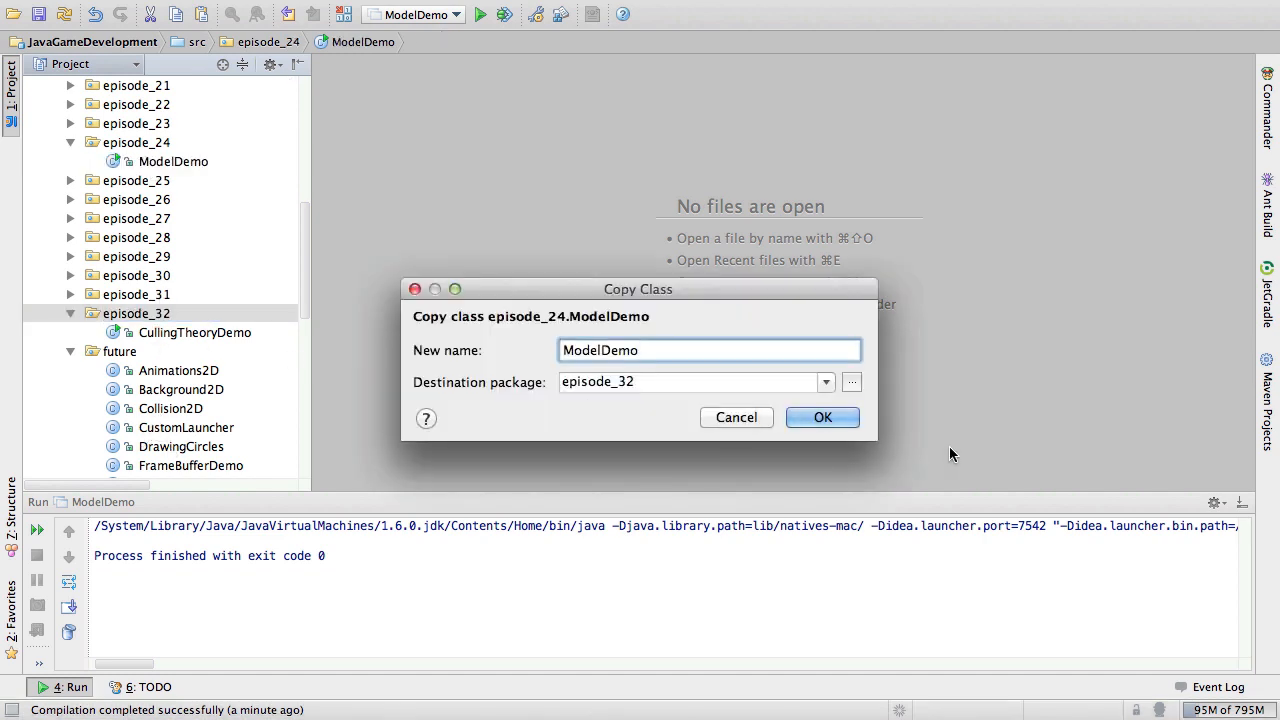
{"action": "left_click", "coordinate": [822, 418]}
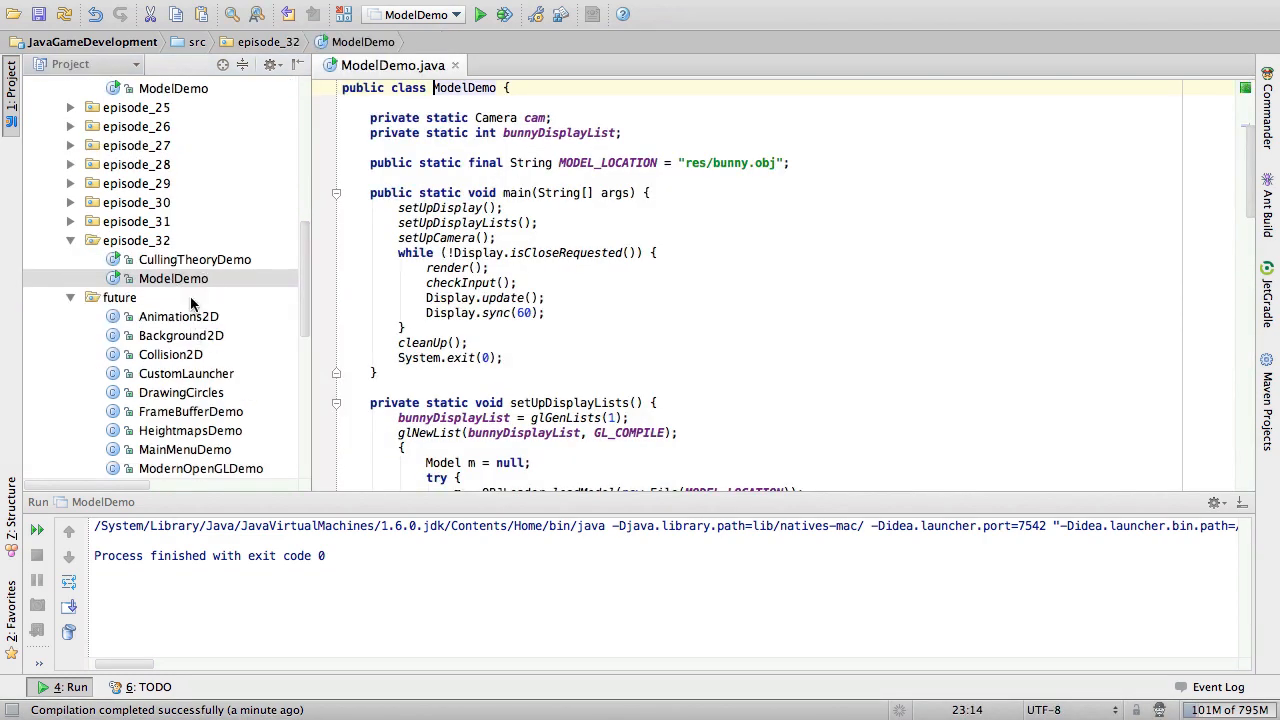
{"action": "right_click", "coordinate": [172, 278]}
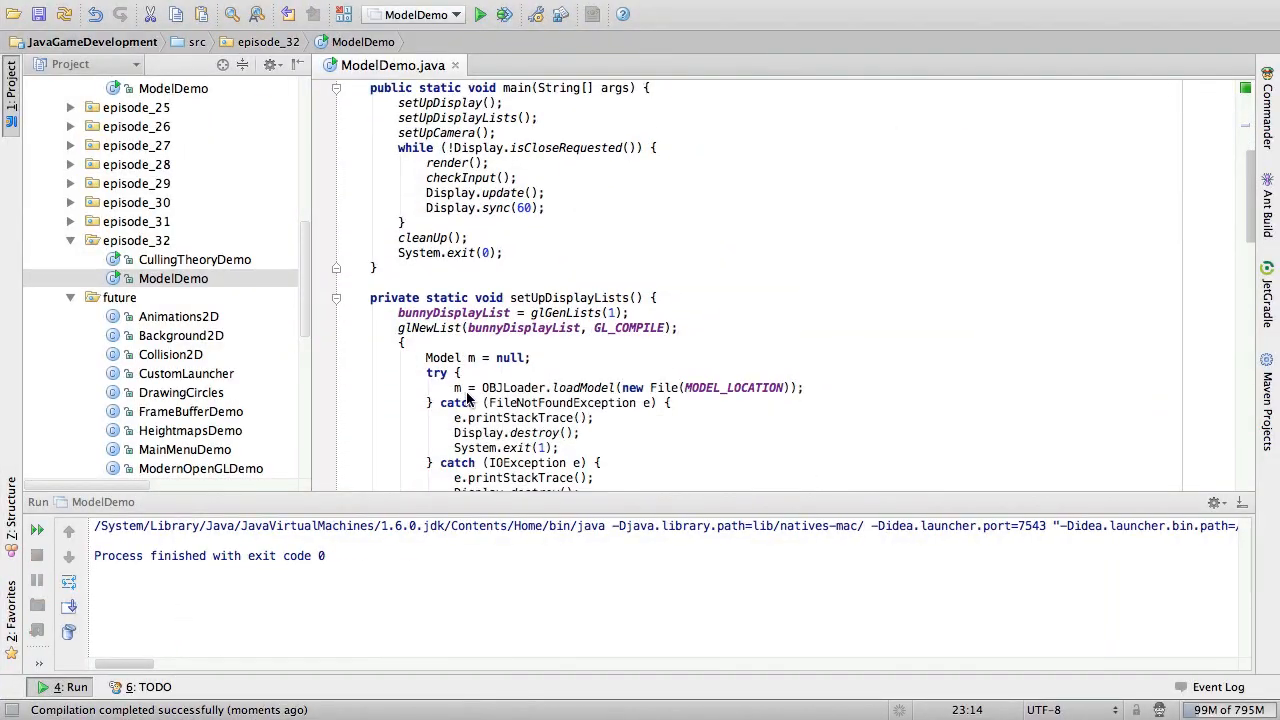
{"action": "scroll", "scroll_direction": "down", "scroll_amount": 3}
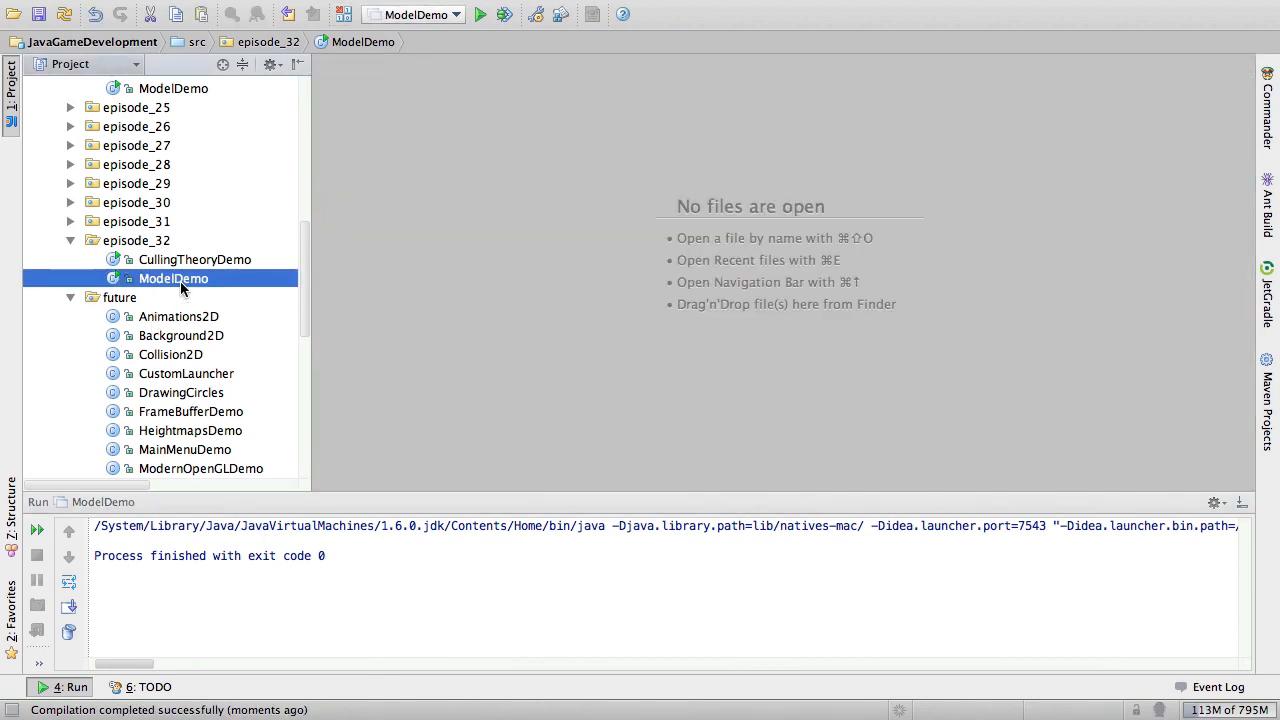
Step: Add setUpStates() with glEnable(GL_CULL_FACE) and glCullFace(GL_BACK), called from main
{"action": "double_click", "coordinate": [172, 278]}
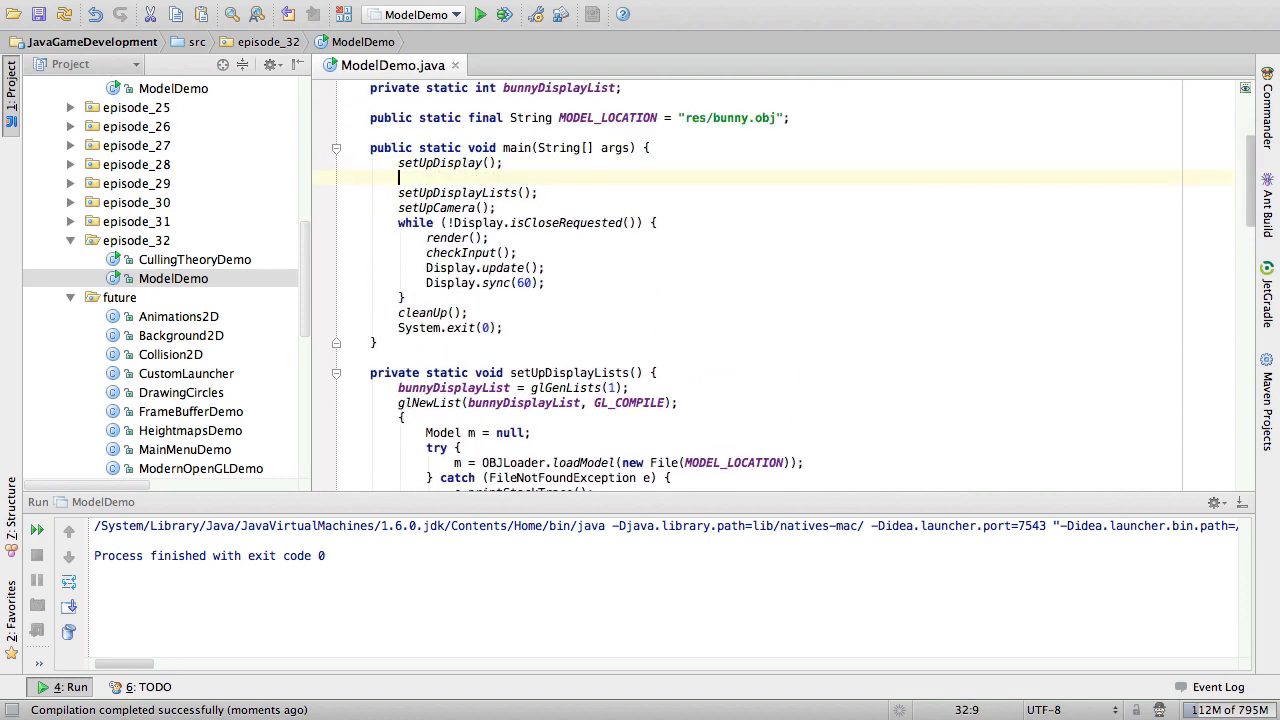
{"action": "type", "text": "setUpStates();"}
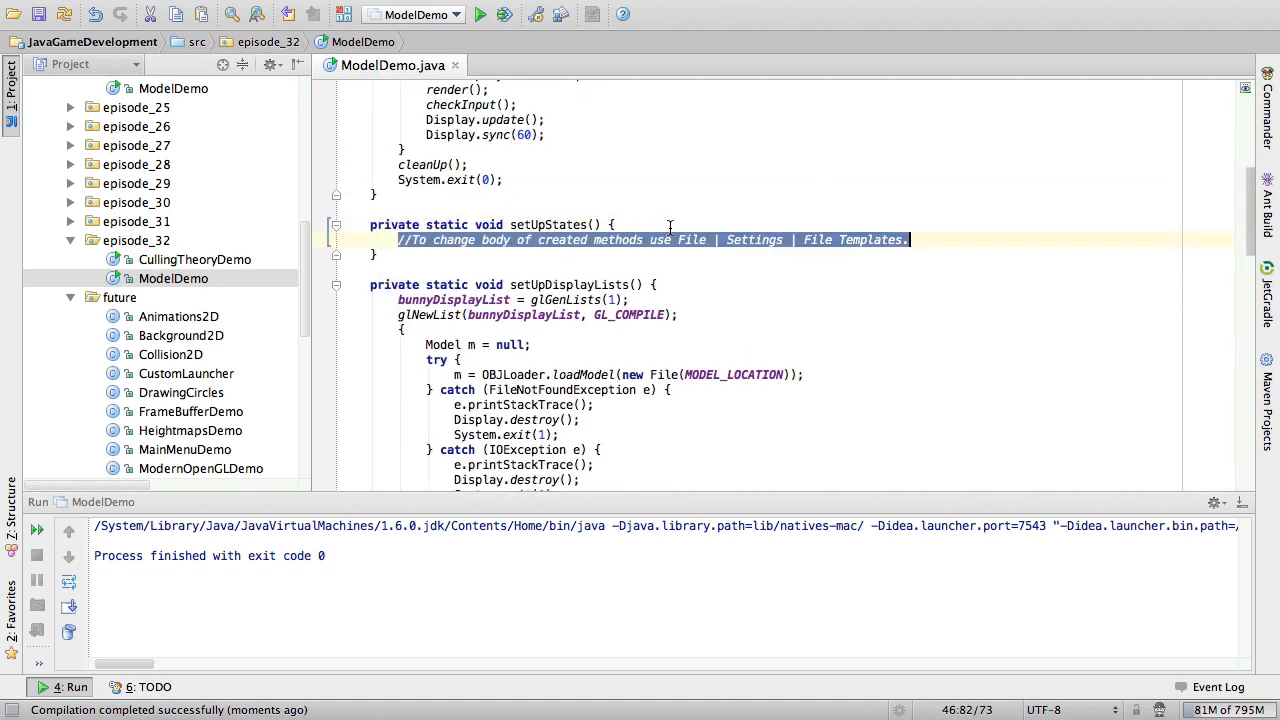
{"action": "type", "text": "glEnable();"}
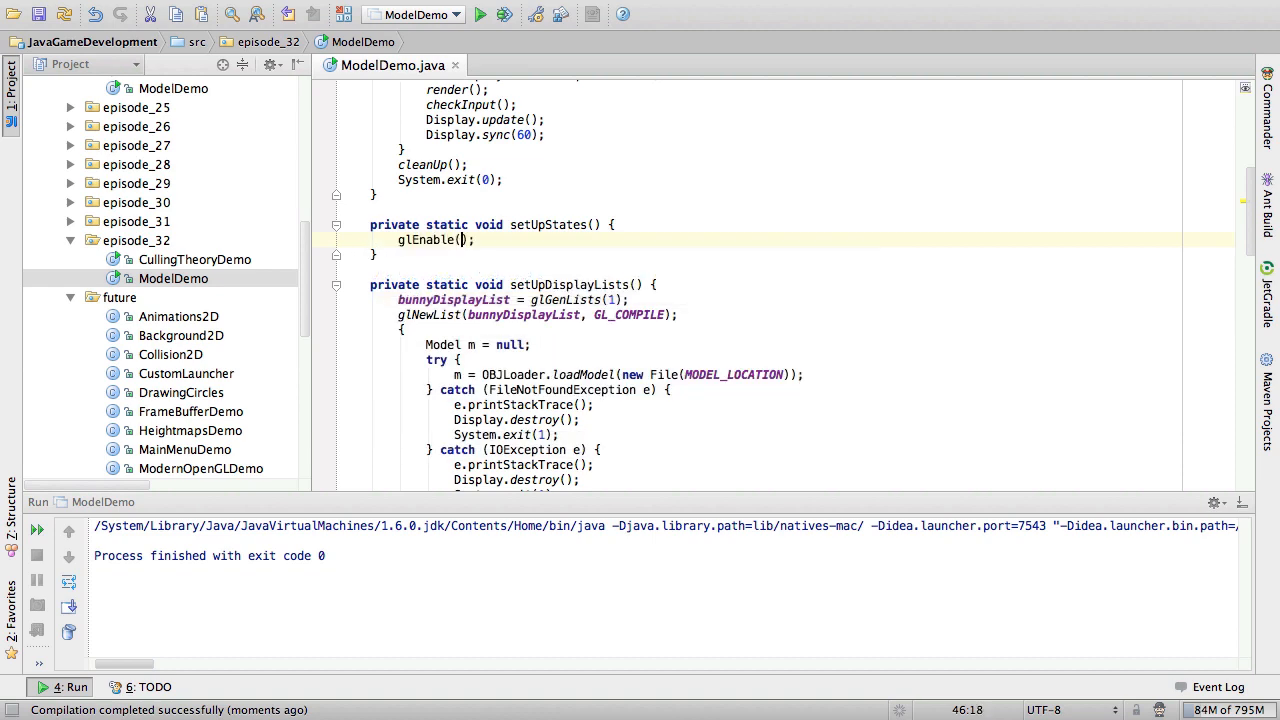
{"action": "type", "text": "GL_CULL_FACE"}
{"action": "type", "text": "glCullFace(GL);"}
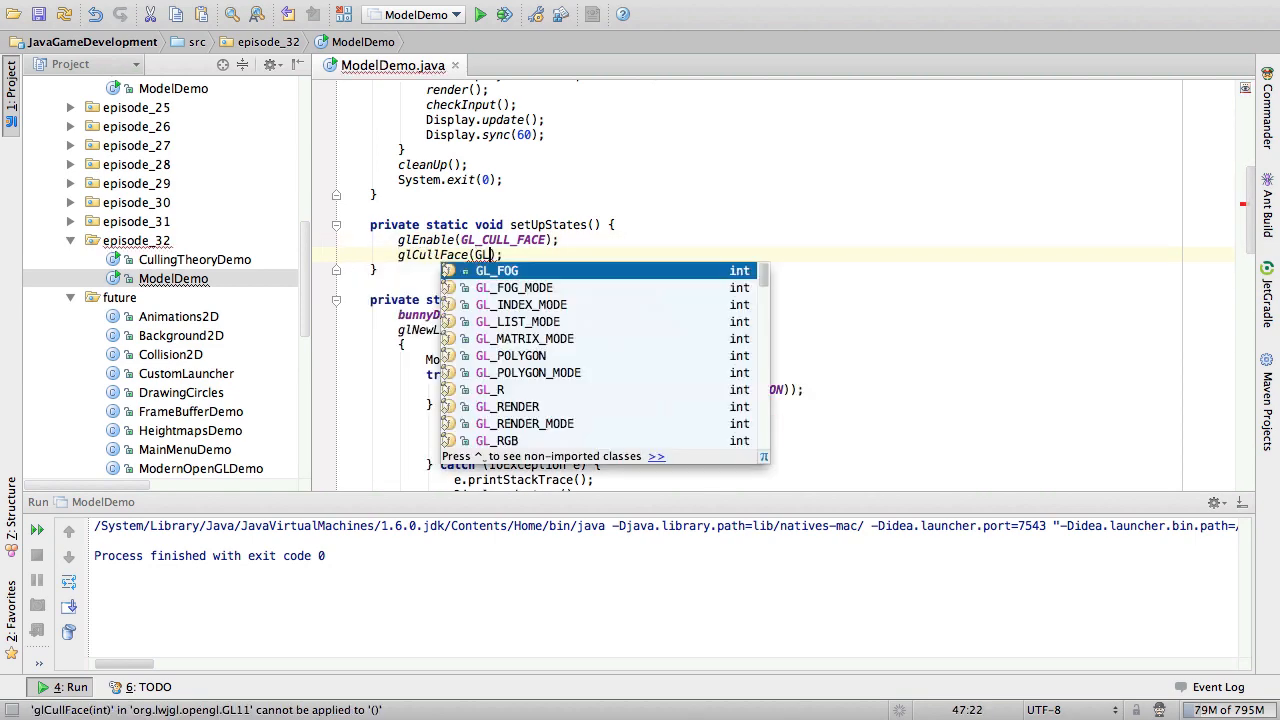
{"action": "type", "text": "GL_BACK"}
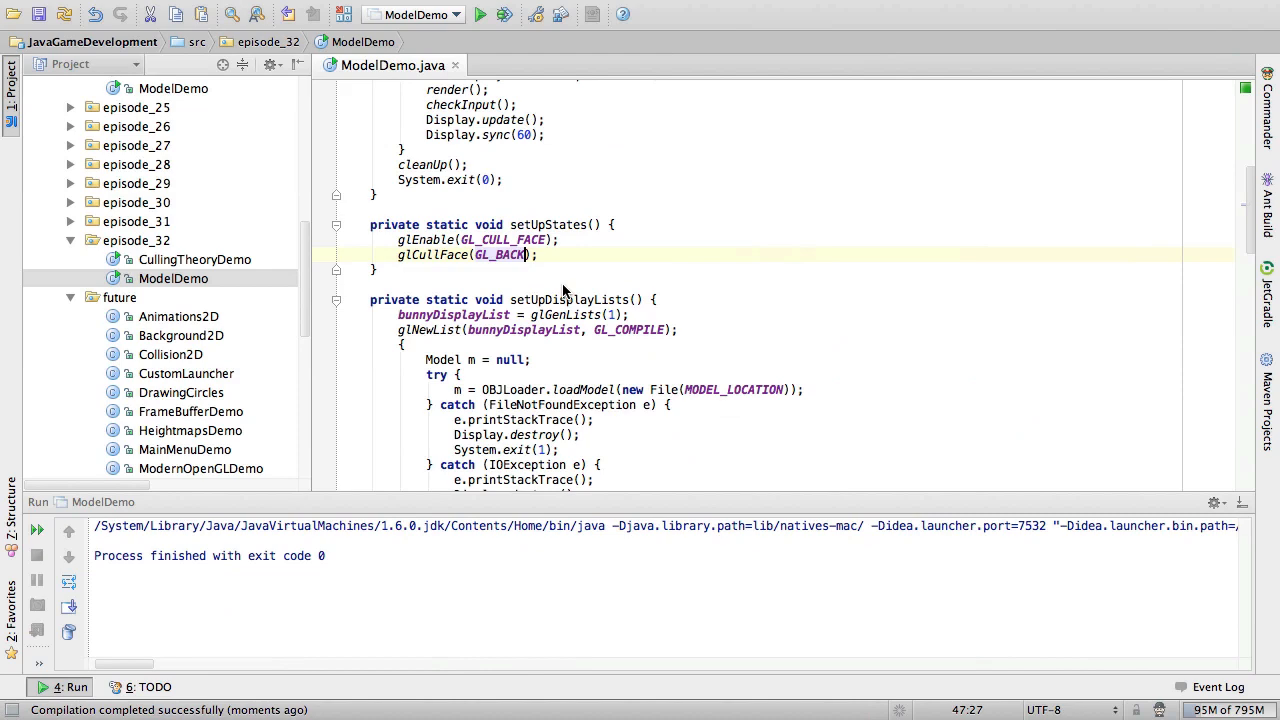
Step: Change glCullFace to GL_FRONT, comment out the polygon-mode line, and run ModelDemo
{"action": "double_click", "coordinate": [500, 256]}
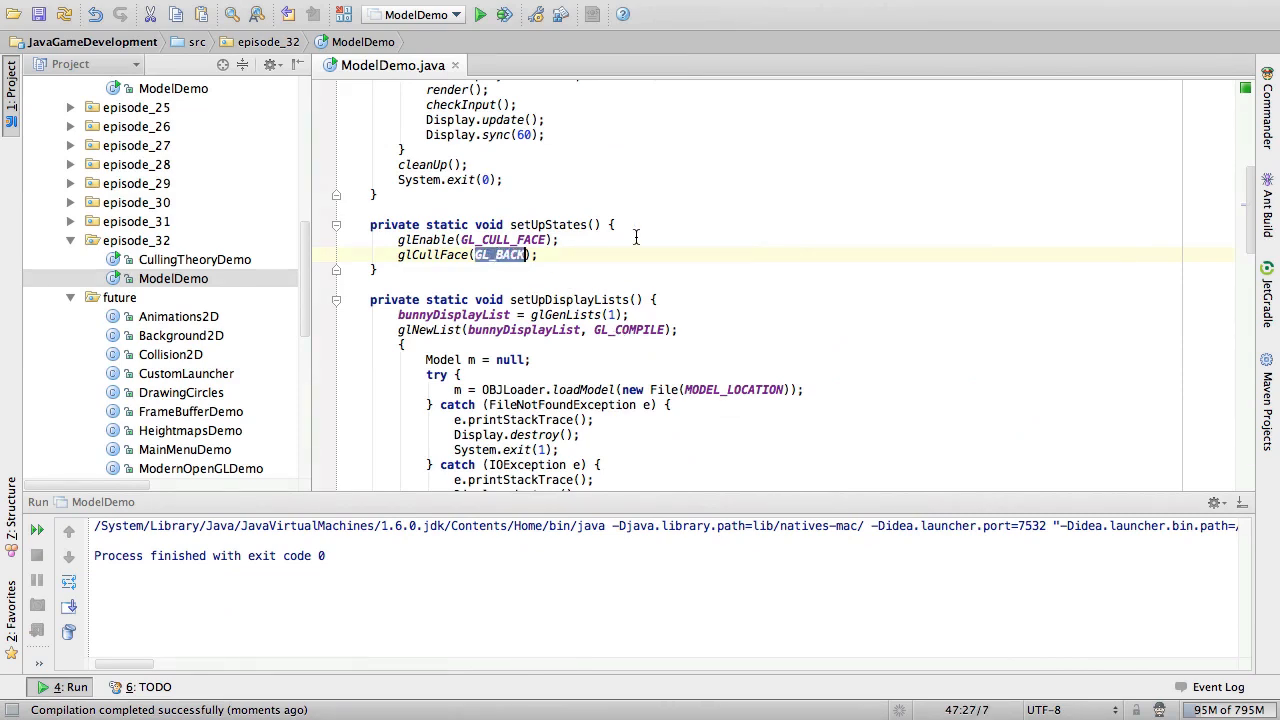
{"action": "type", "text": "GL_FRONT"}
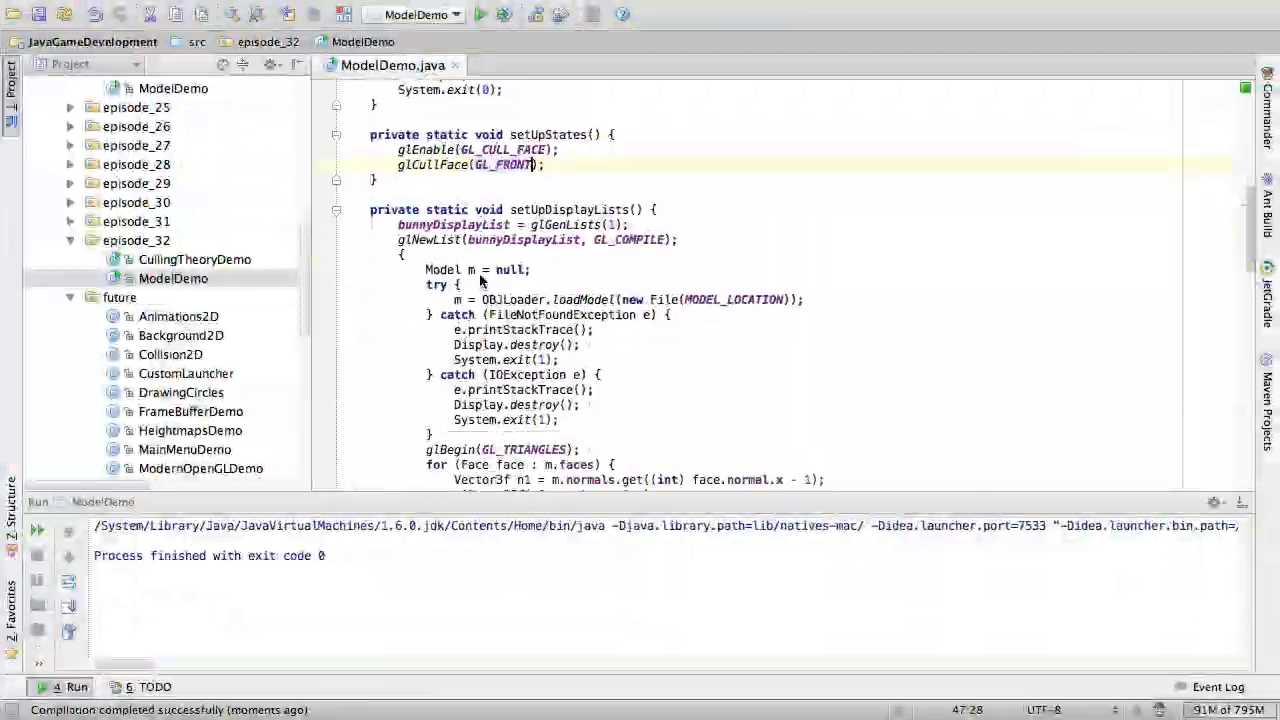
{"action": "type", "text": "polygon"}
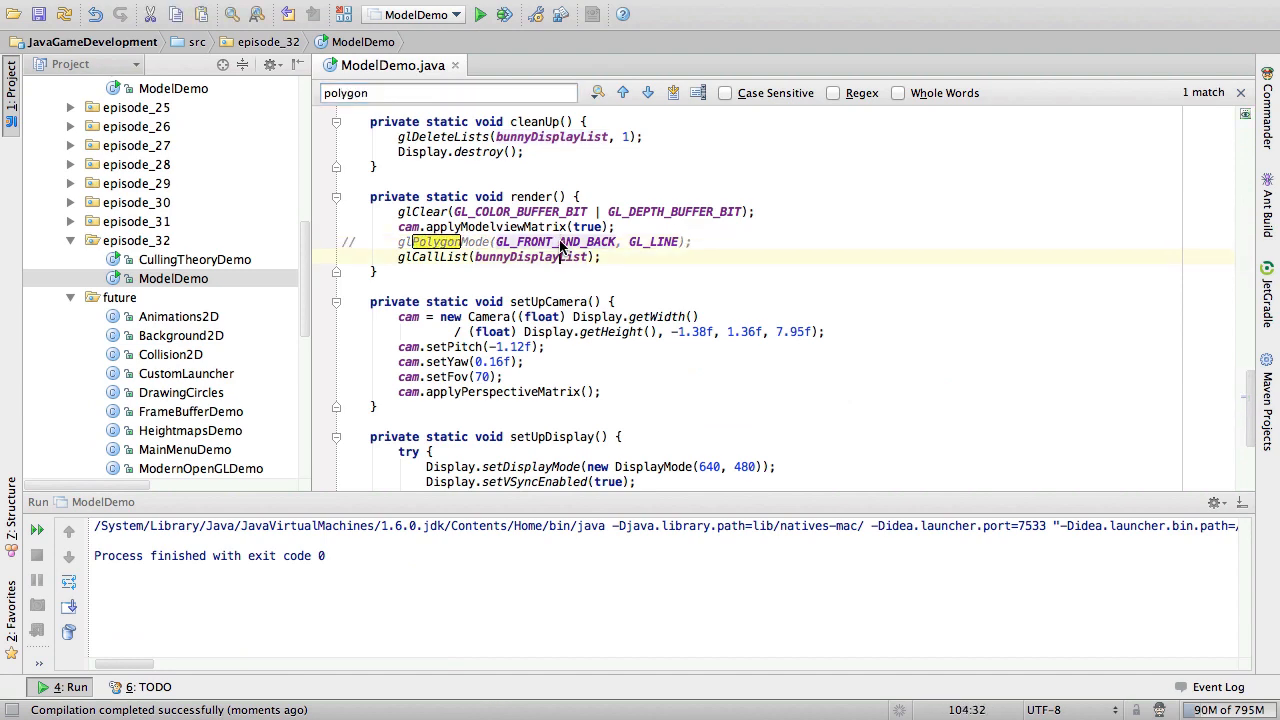
{"action": "left_click", "coordinate": [480, 14]}
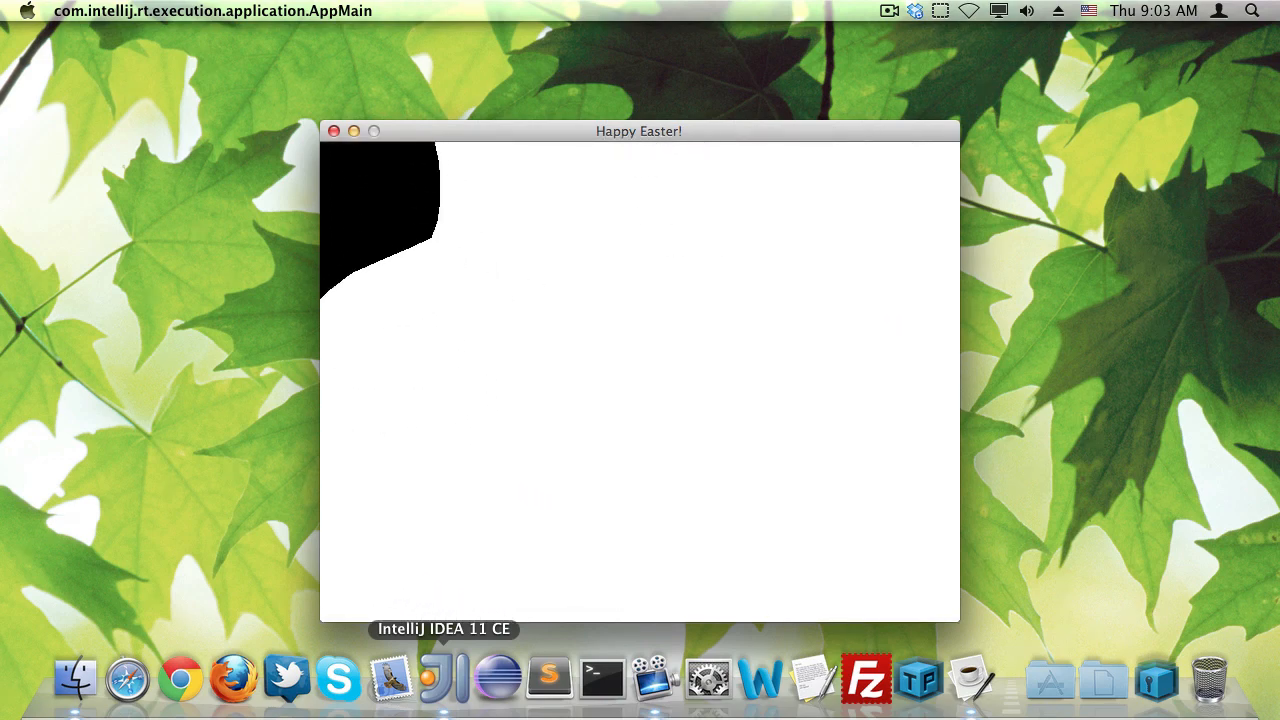
Step: Close the front-face-culled bunny demo window and return to IntelliJ
{"action": "left_click", "coordinate": [334, 132]}
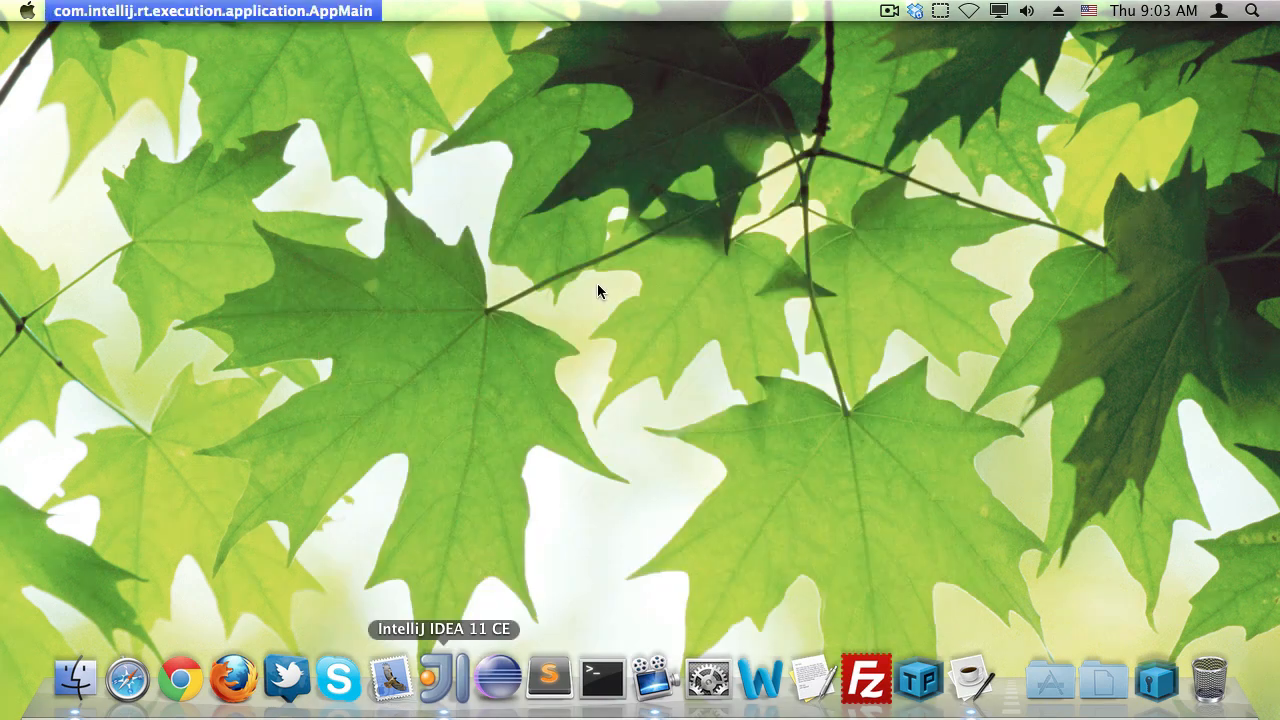
{"action": "left_click", "coordinate": [444, 676]}
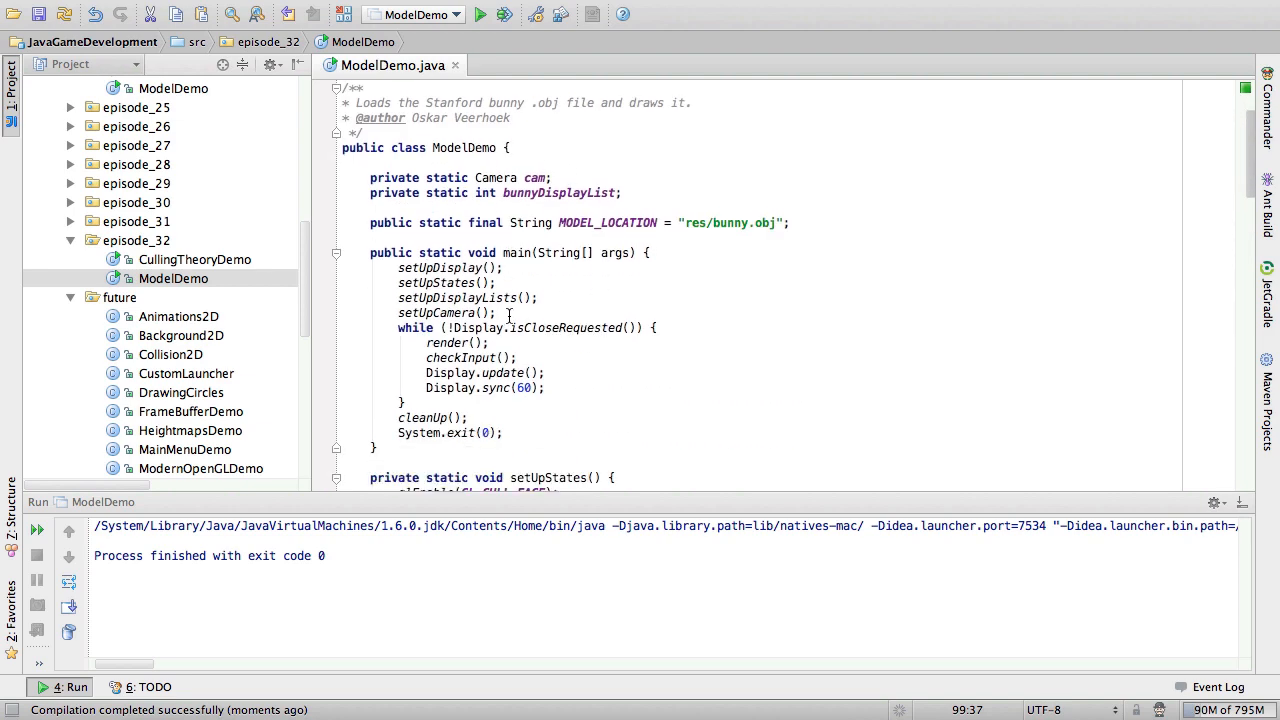
Step: Create a new LWJGL Program class named CullingPracticeDemo in episode_32
{"action": "right_click", "coordinate": [136, 240]}
{"action": "type", "text": "C"}
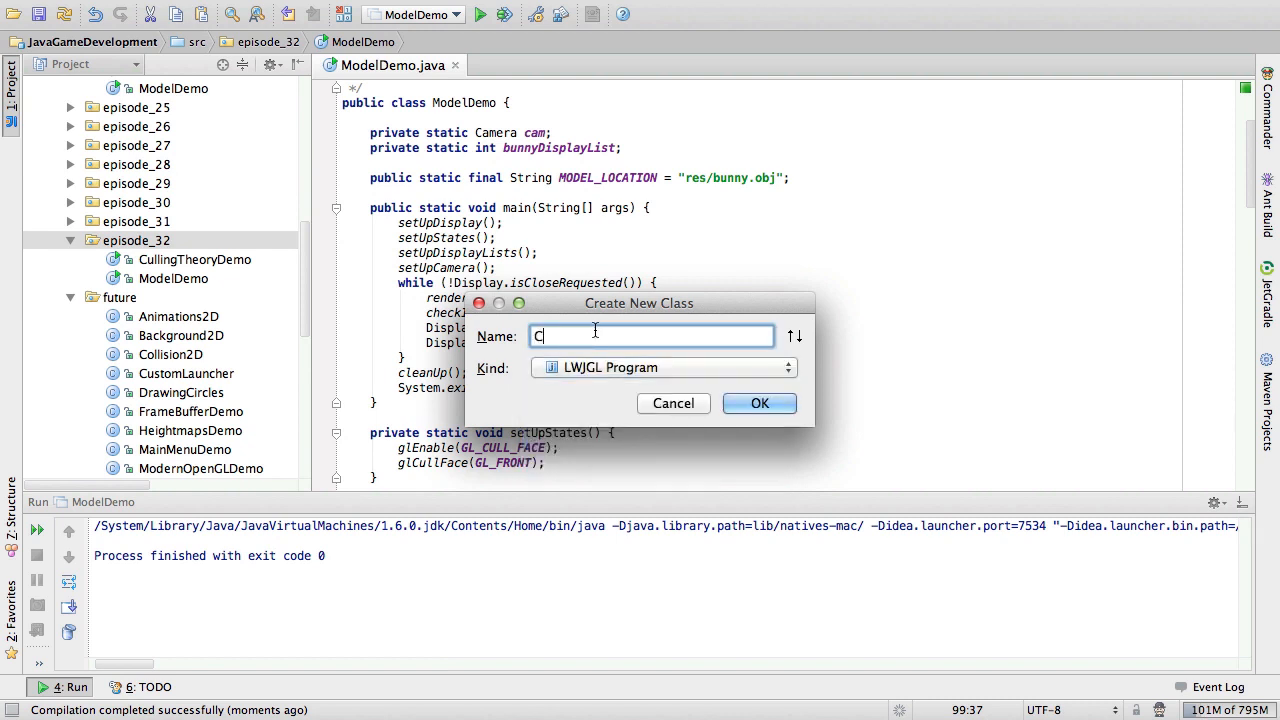
{"action": "type", "text": "ullingPr"}
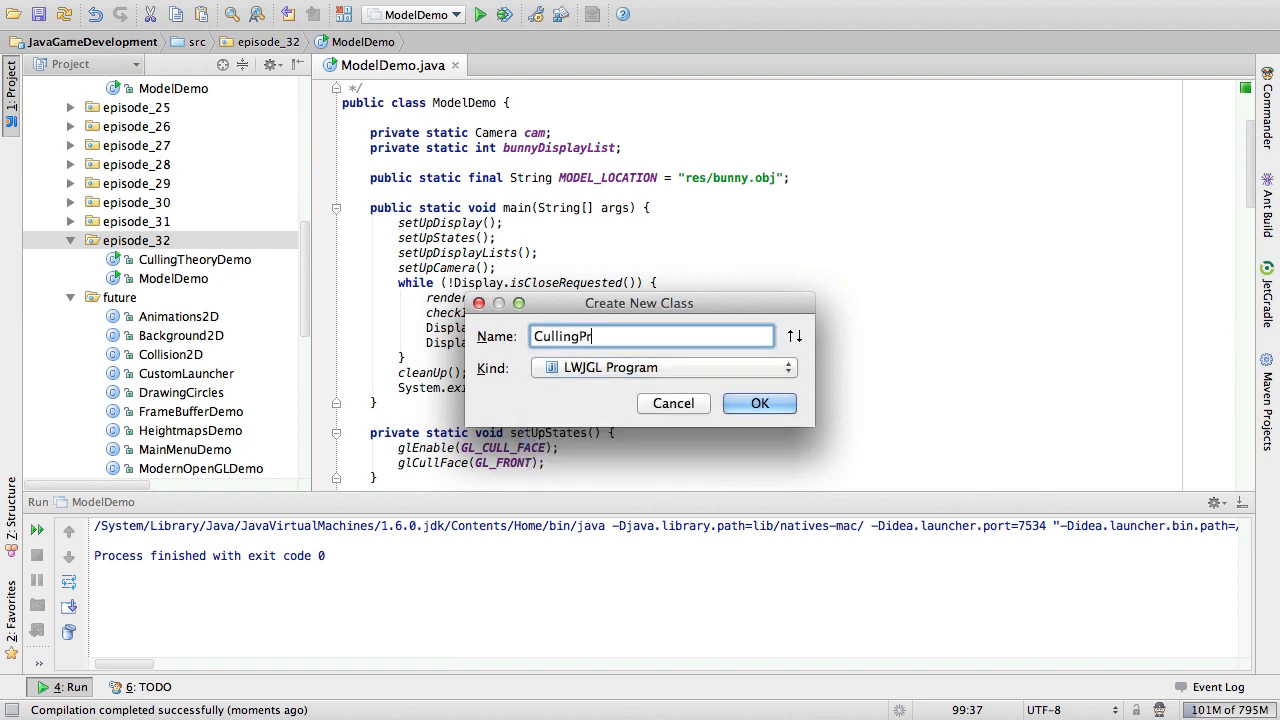
{"action": "type", "text": "acticeDemo"}
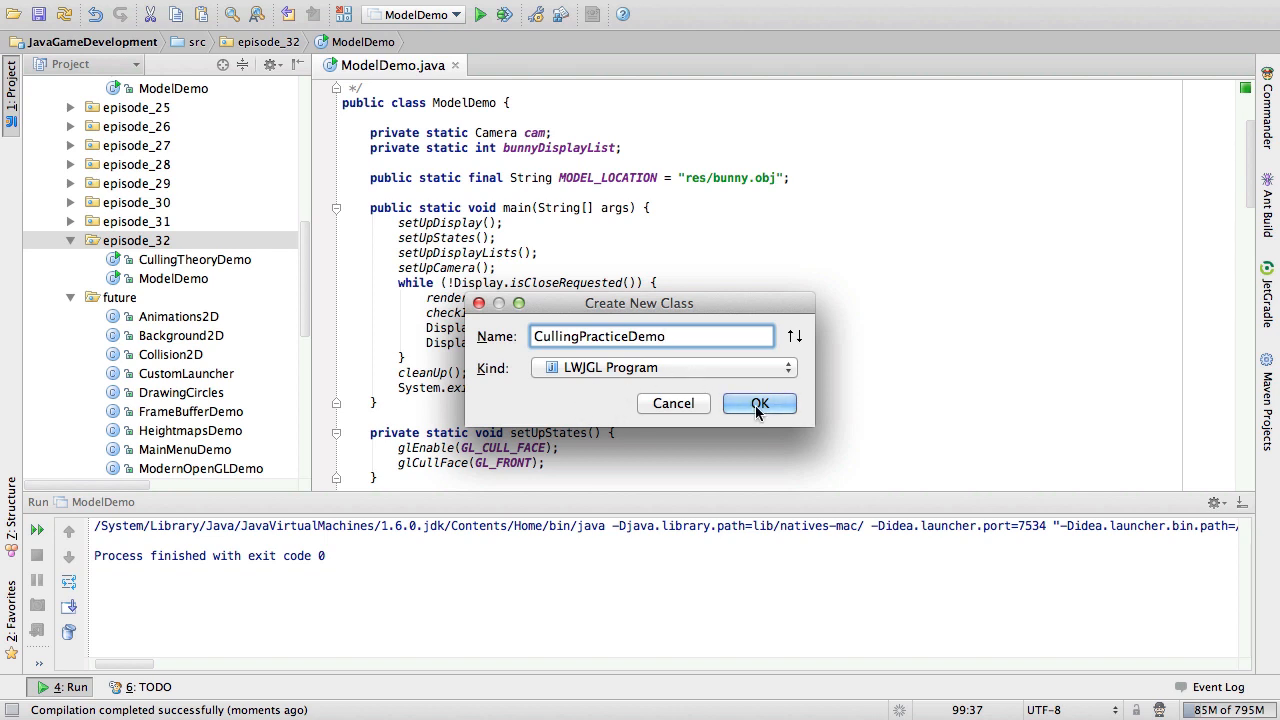
{"action": "left_click", "coordinate": [758, 404]}
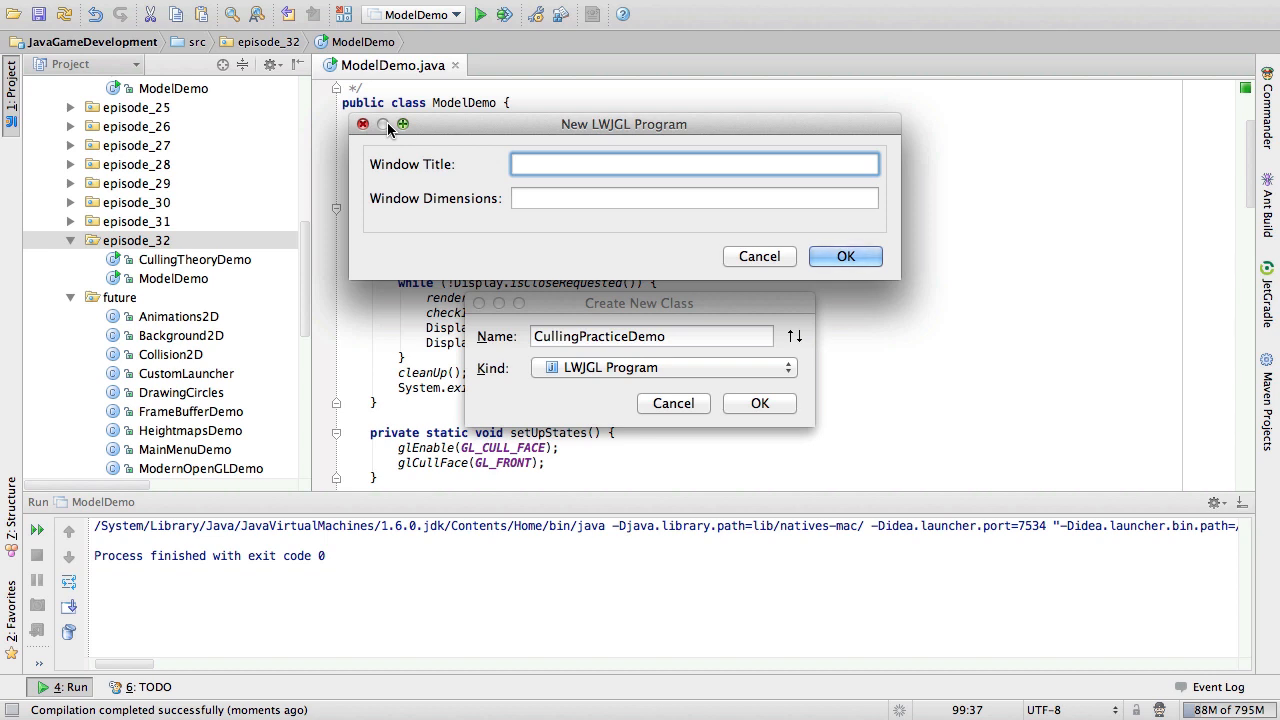
Step: Set the window title to Culling! and dimensions to 640, 480
{"action": "type", "text": "Culling!"}
{"action": "left_click", "coordinate": [694, 198]}
{"action": "type", "text": "604, 48"}
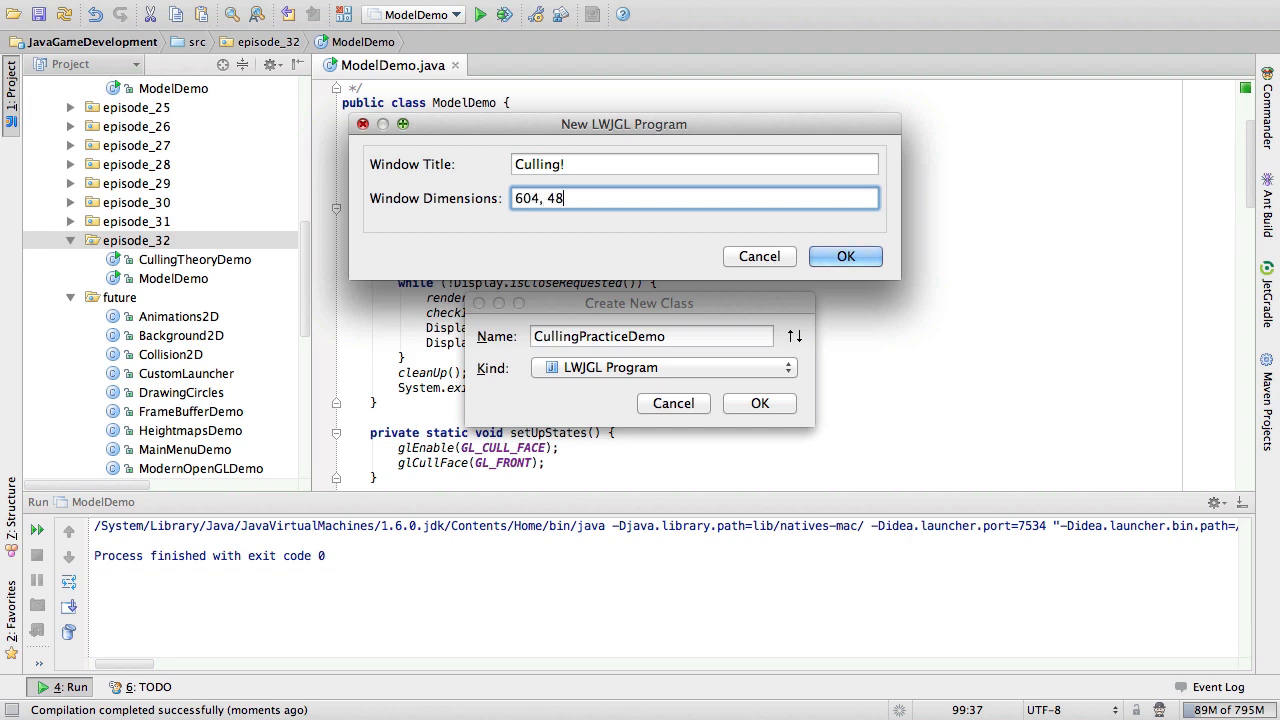
{"action": "type", "text": "640,"}
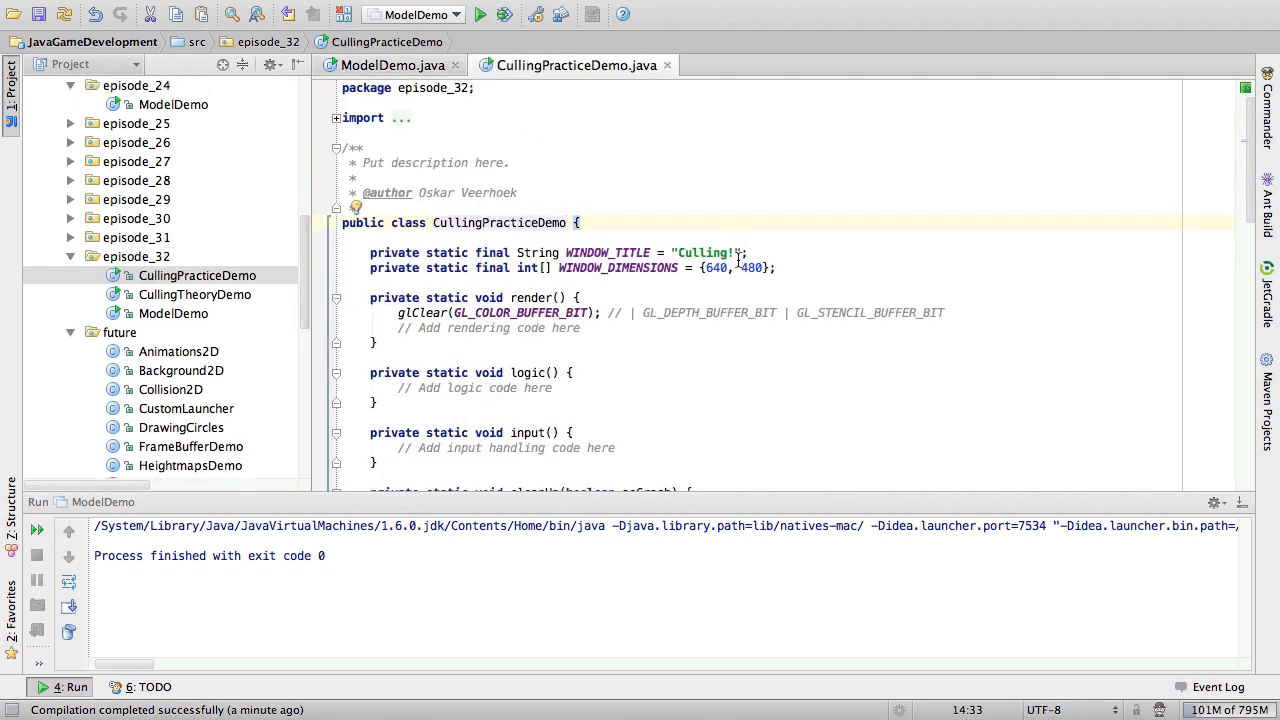
Step: Run CullingPracticeDemo once and clear the commented-out state calls in setUpStates
{"action": "scroll", "scroll_direction": "down", "scroll_amount": 3}
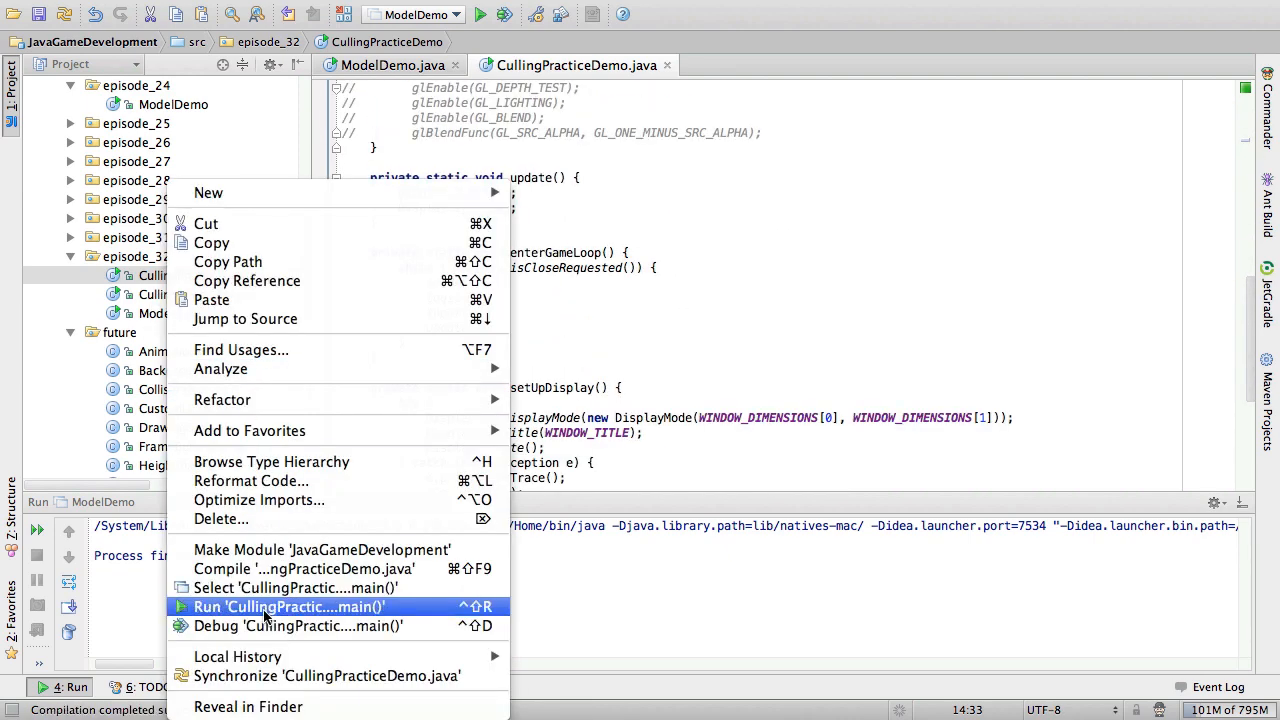
{"action": "left_click", "coordinate": [288, 608]}
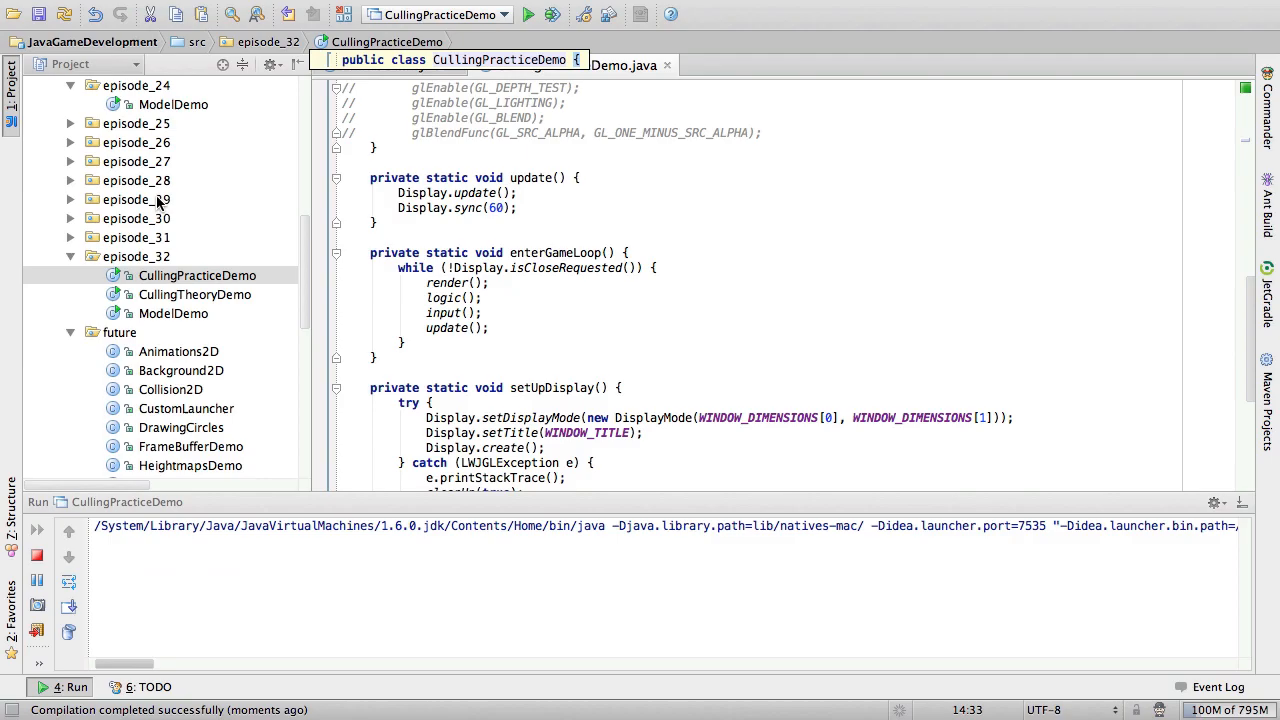
{"action": "left_click", "coordinate": [528, 14]}
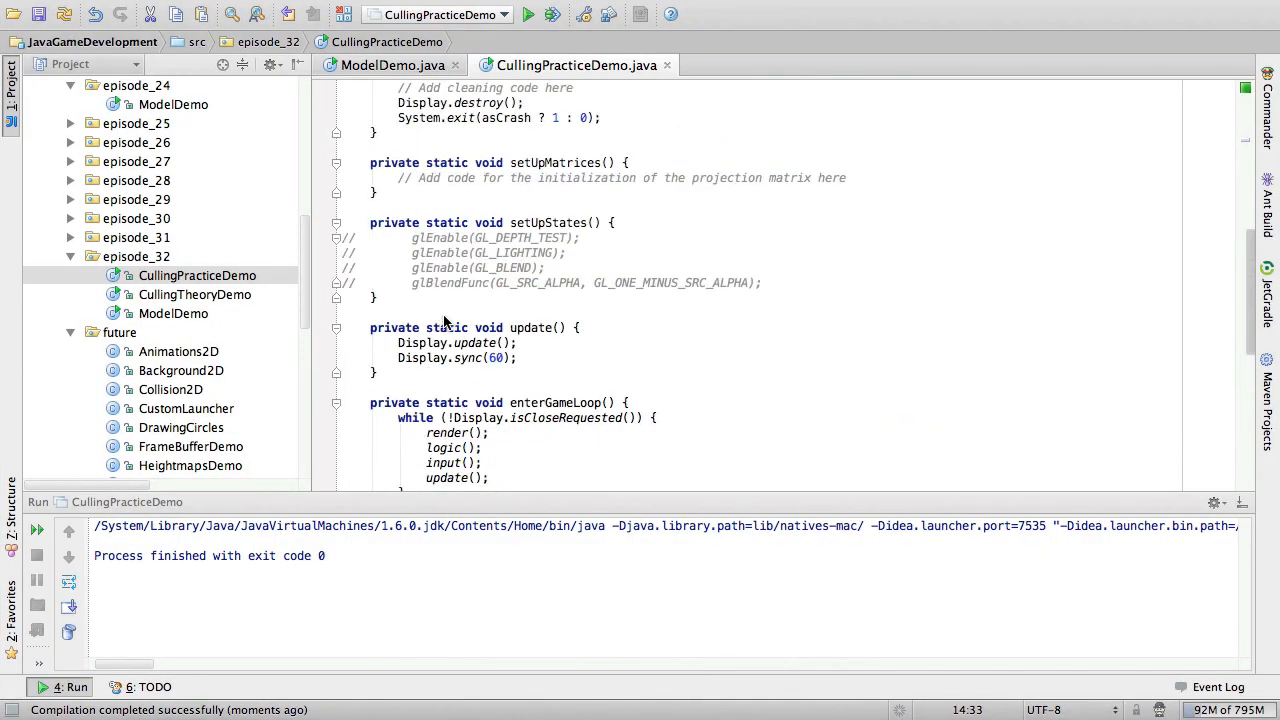
{"action": "scroll", "scroll_direction": "up", "scroll_amount": 3}
{"action": "type", "text": "//"}
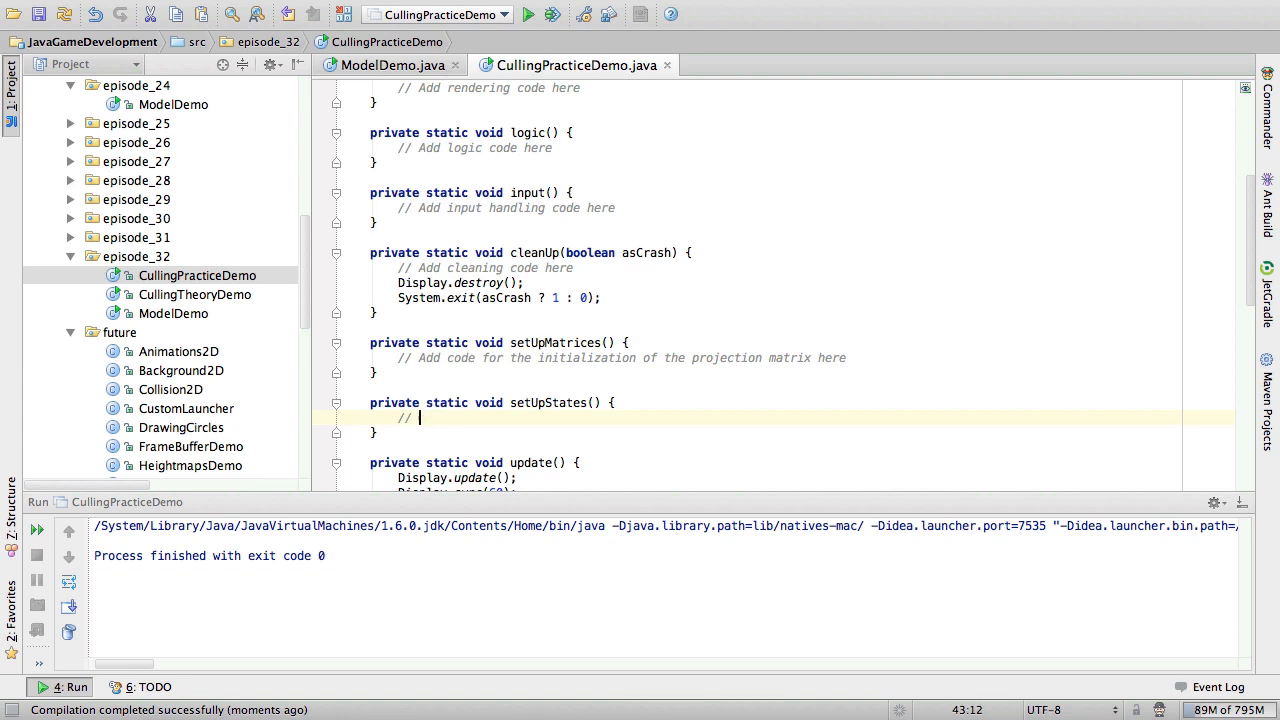
Step: Begin a GL_TRIANGLES block in render() with the first glVertex2d at -0.75
{"action": "type", "text": "cull"}
{"action": "type", "text": "glBegin();"}
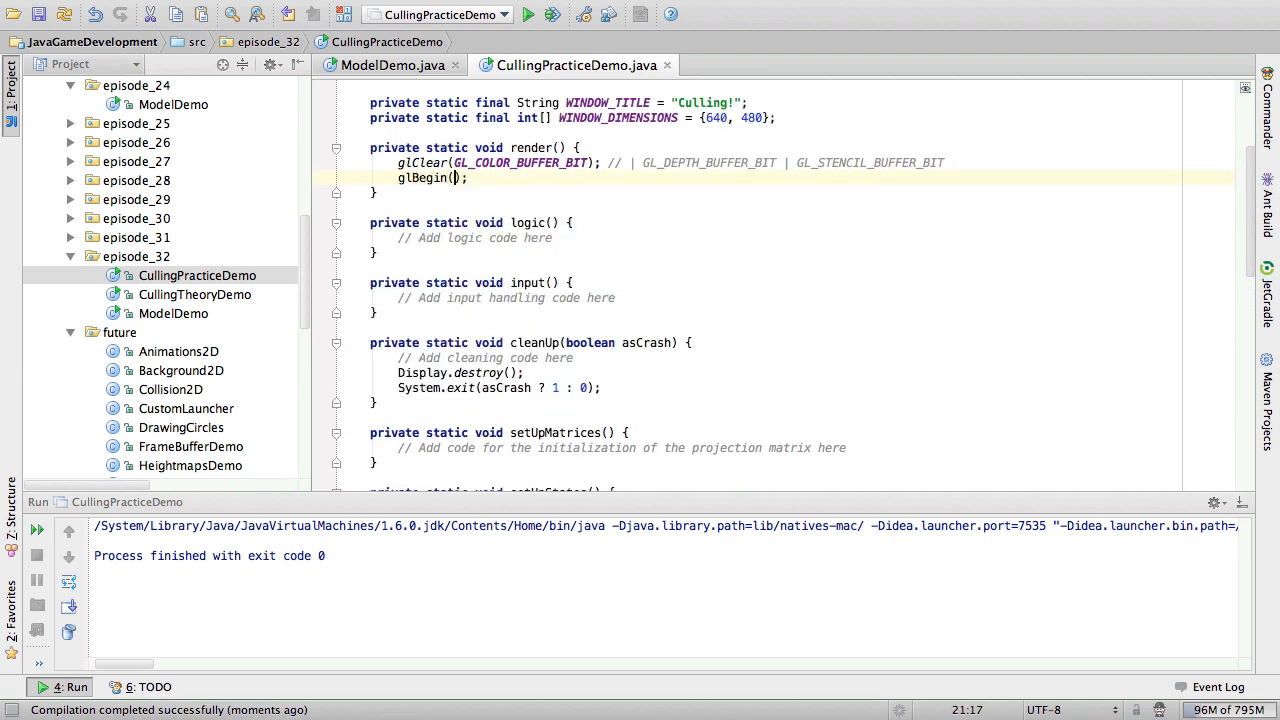
{"action": "type", "text": "GL_TRIANGLES"}
{"action": "type", "text": "glEnd();"}
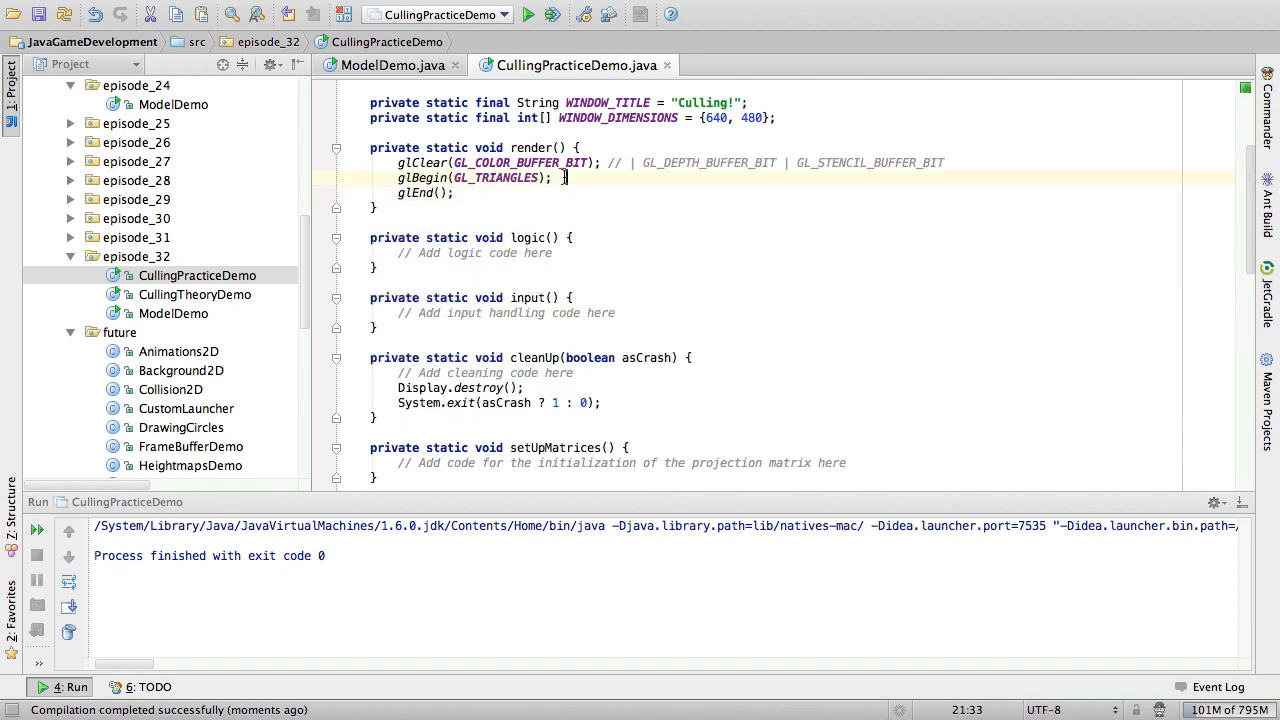
{"action": "type", "text": "gv"}
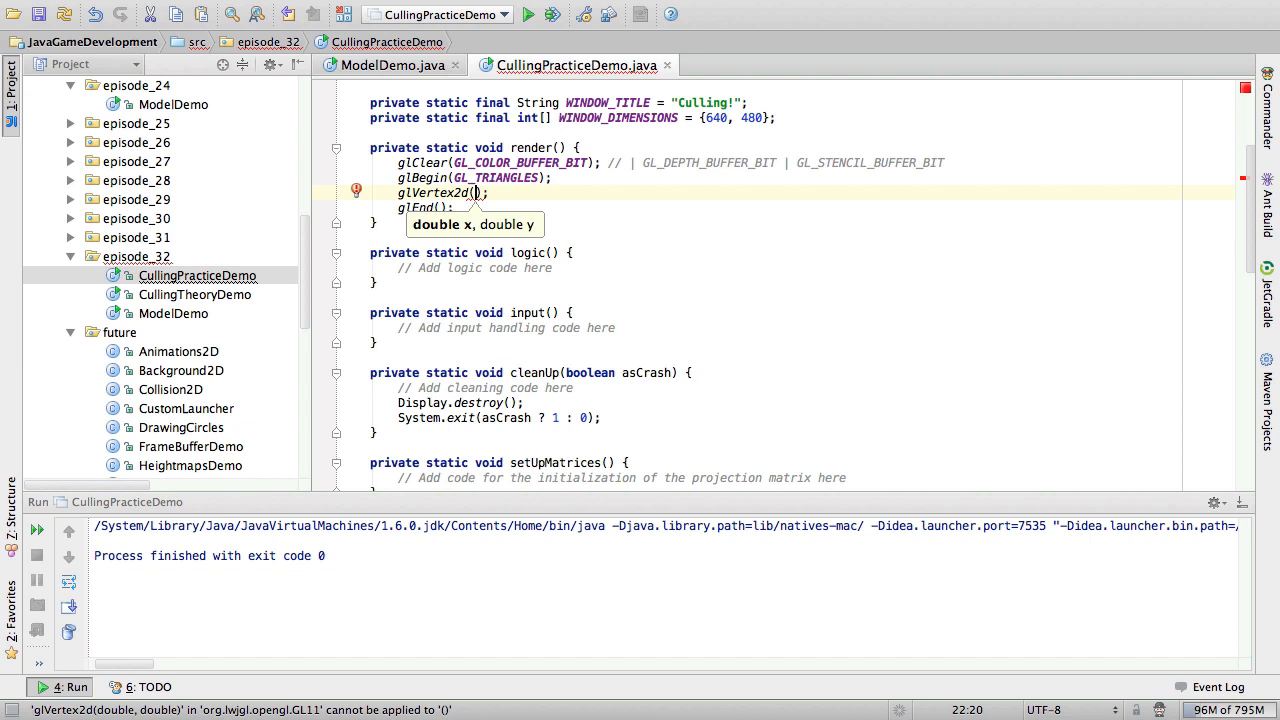
{"action": "type", "text": "-0.75, -0."}
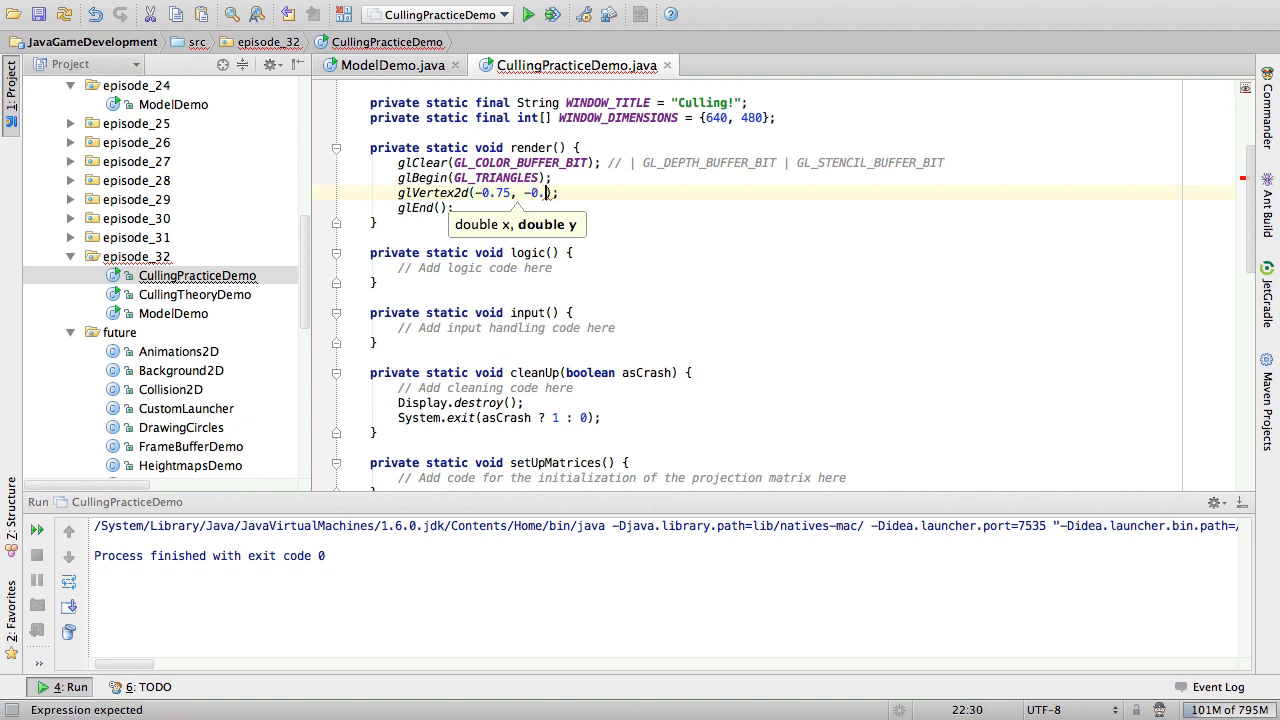
{"action": "type", "text": "75f"}
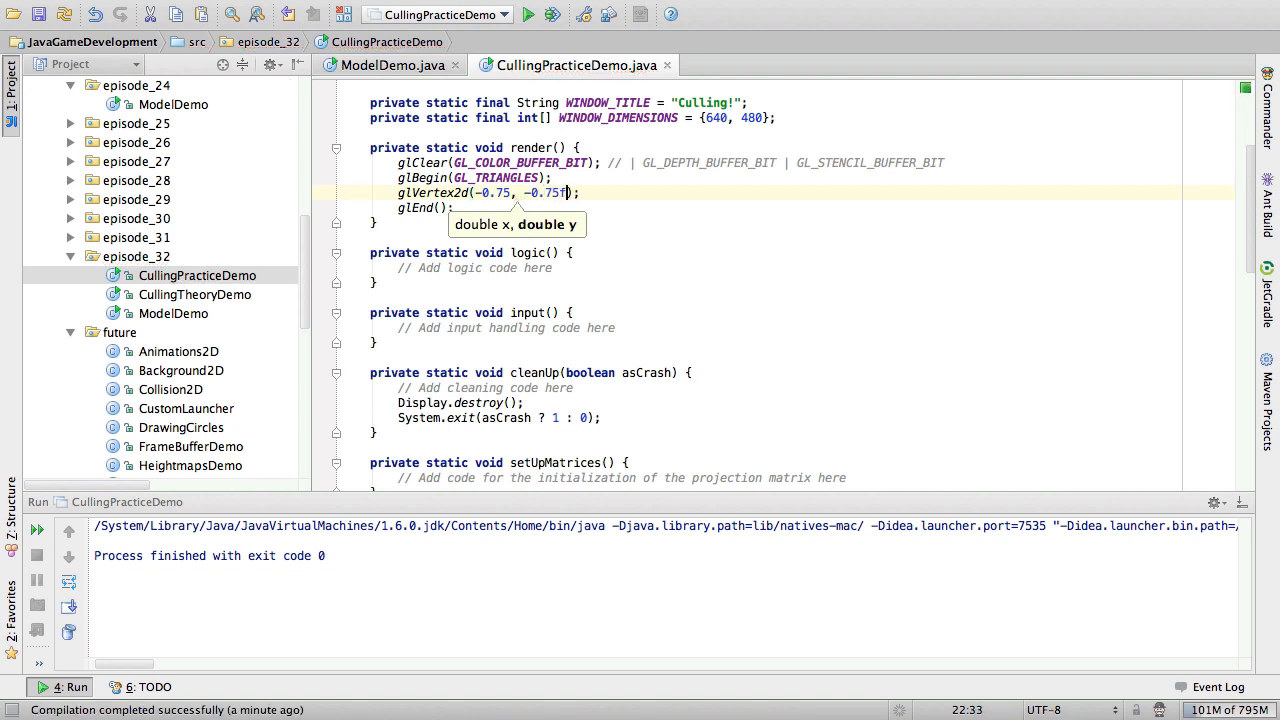
Step: Add the remaining glVertex2d corners at +0.75 and 0.0 to span the lower window corners
{"action": "type", "text": "glVertex2d();"}
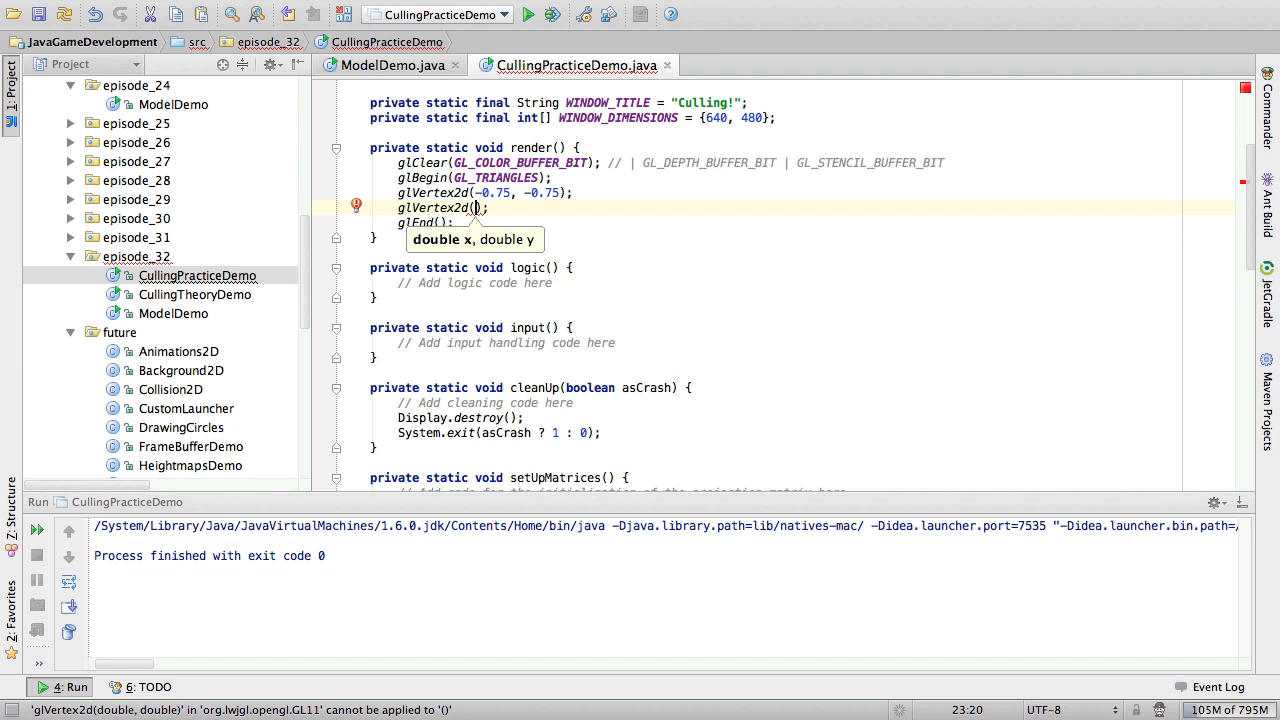
{"action": "type", "text": "+"}
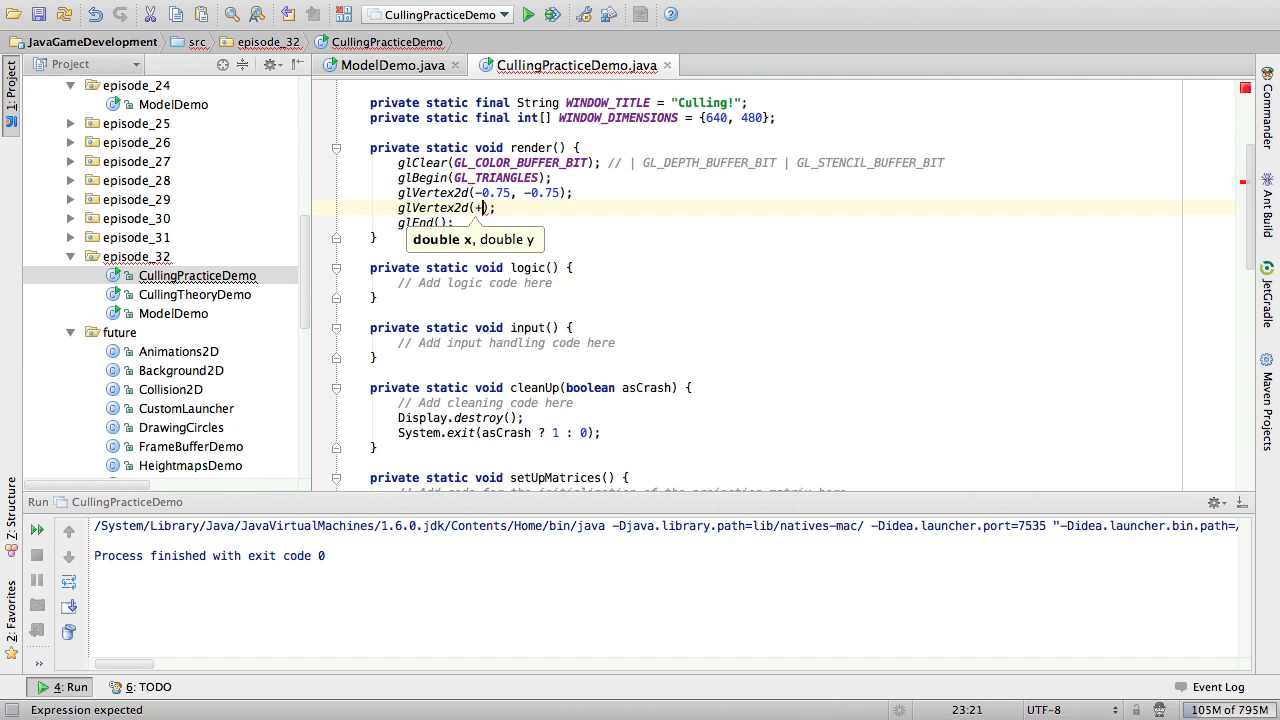
{"action": "type", "text": ".75, -0.75"}
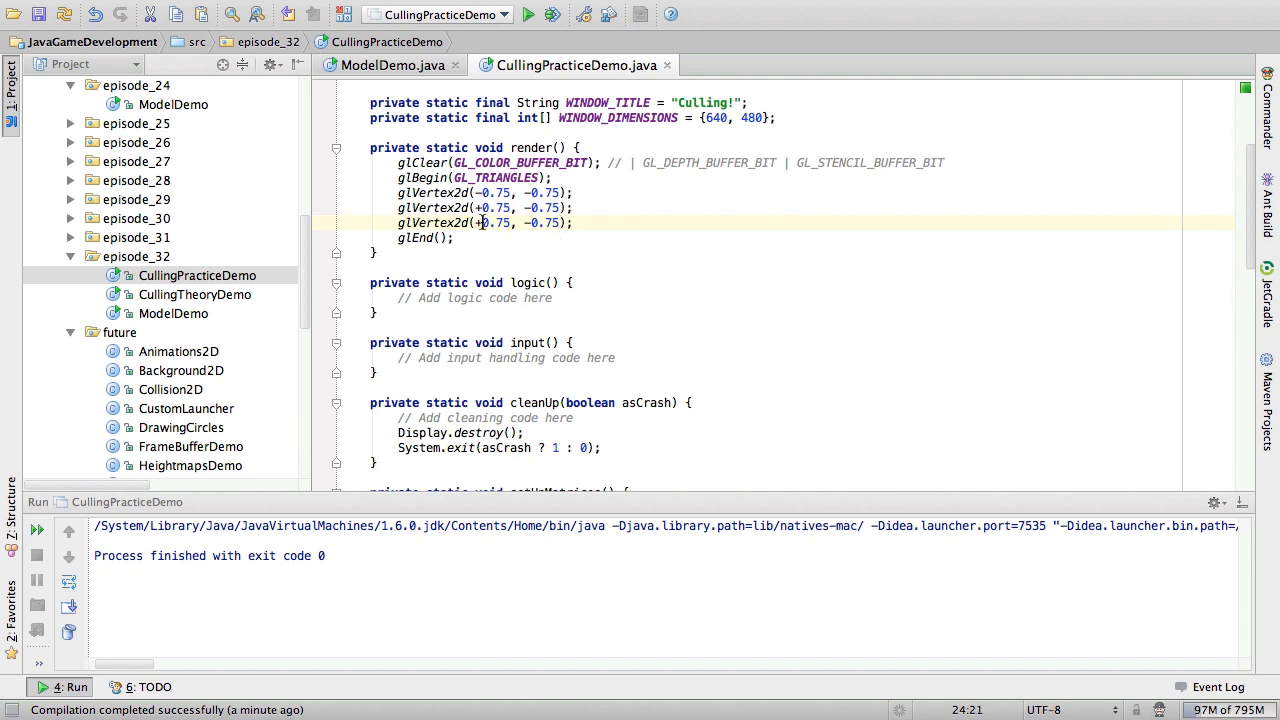
{"action": "type", "text": "00"}
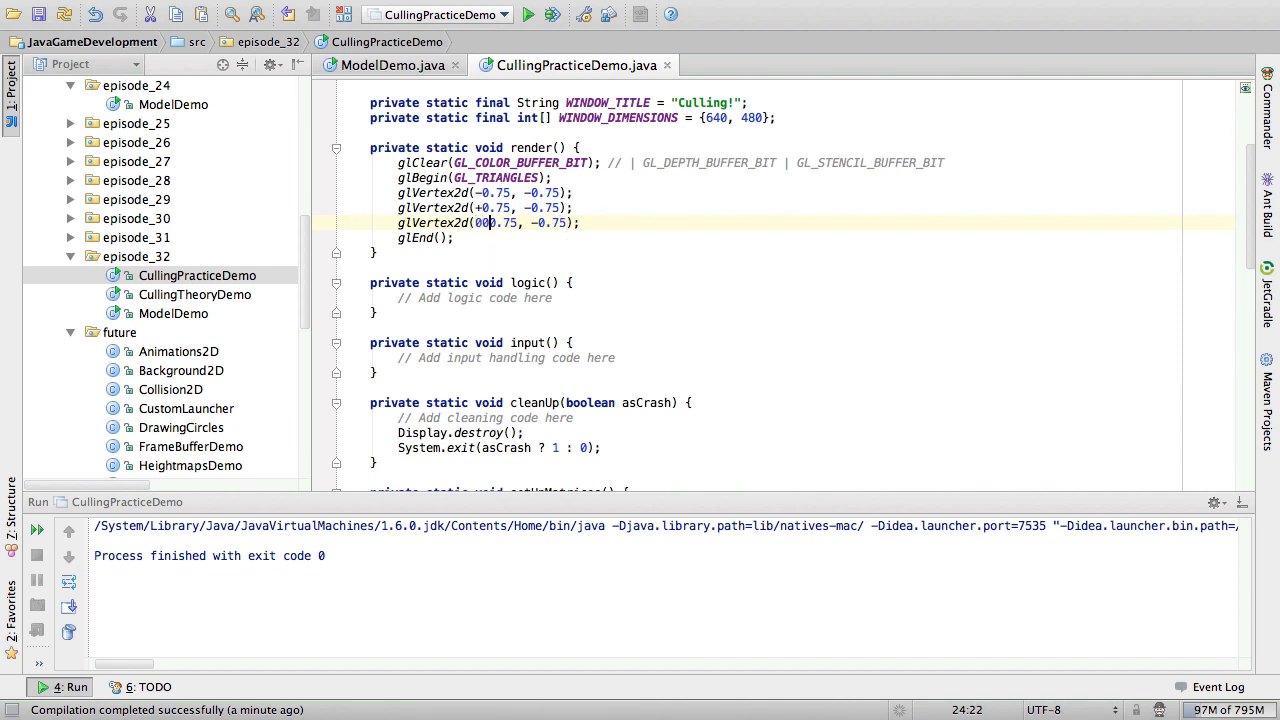
{"action": "key", "text": "Backspace"}
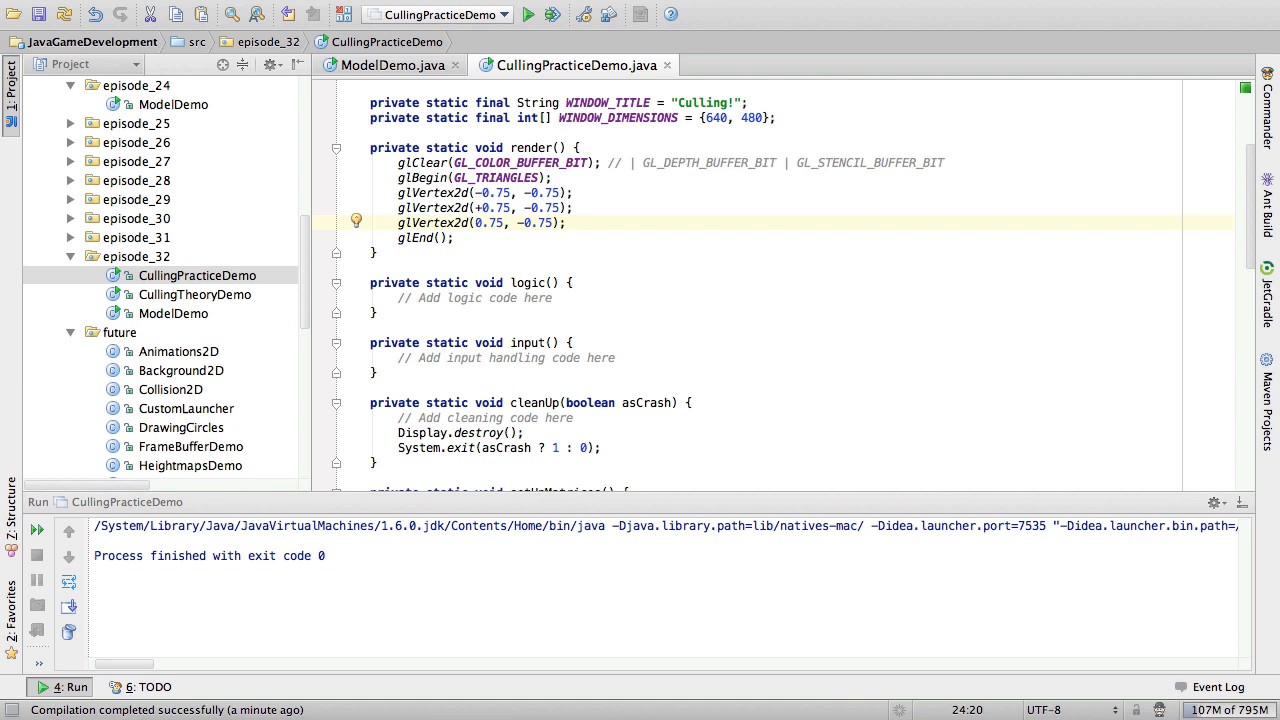
{"action": "type", "text": "0.0"}
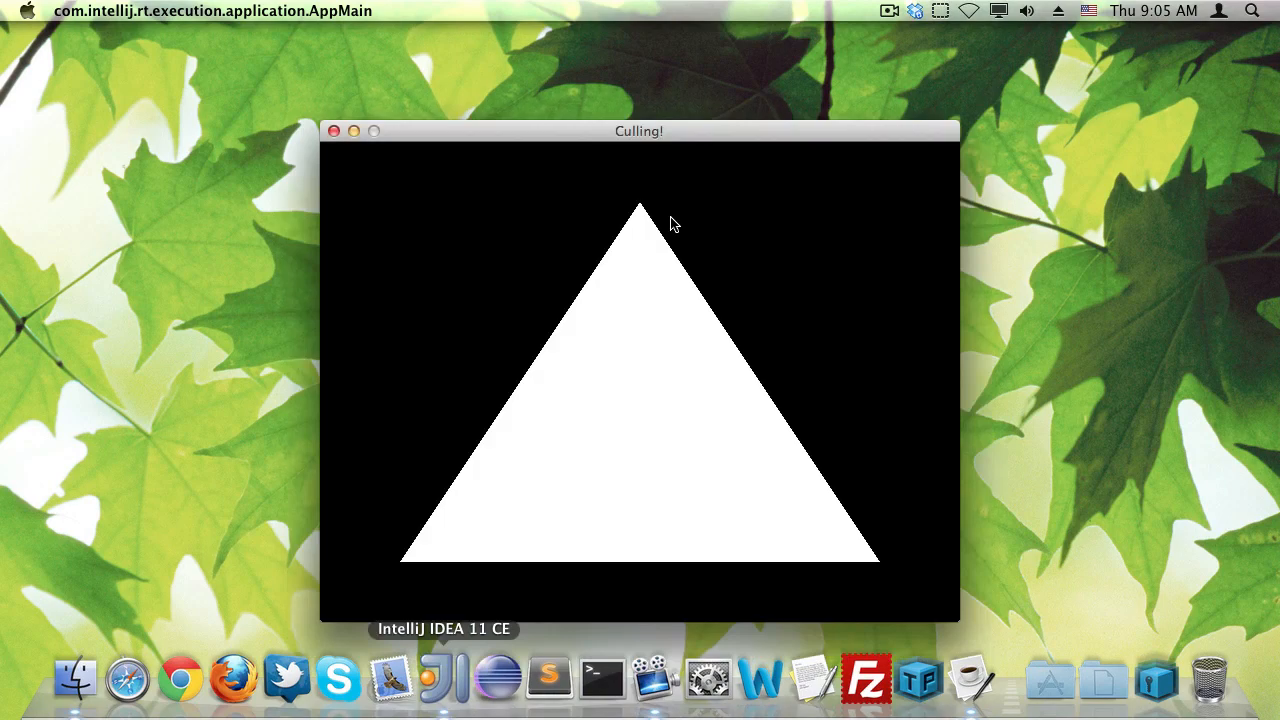
Step: Move the Culling! window to inspect the white triangle, then close it
{"action": "left_click_drag", "start_coordinate": [640, 132], "coordinate": [528, 32]}
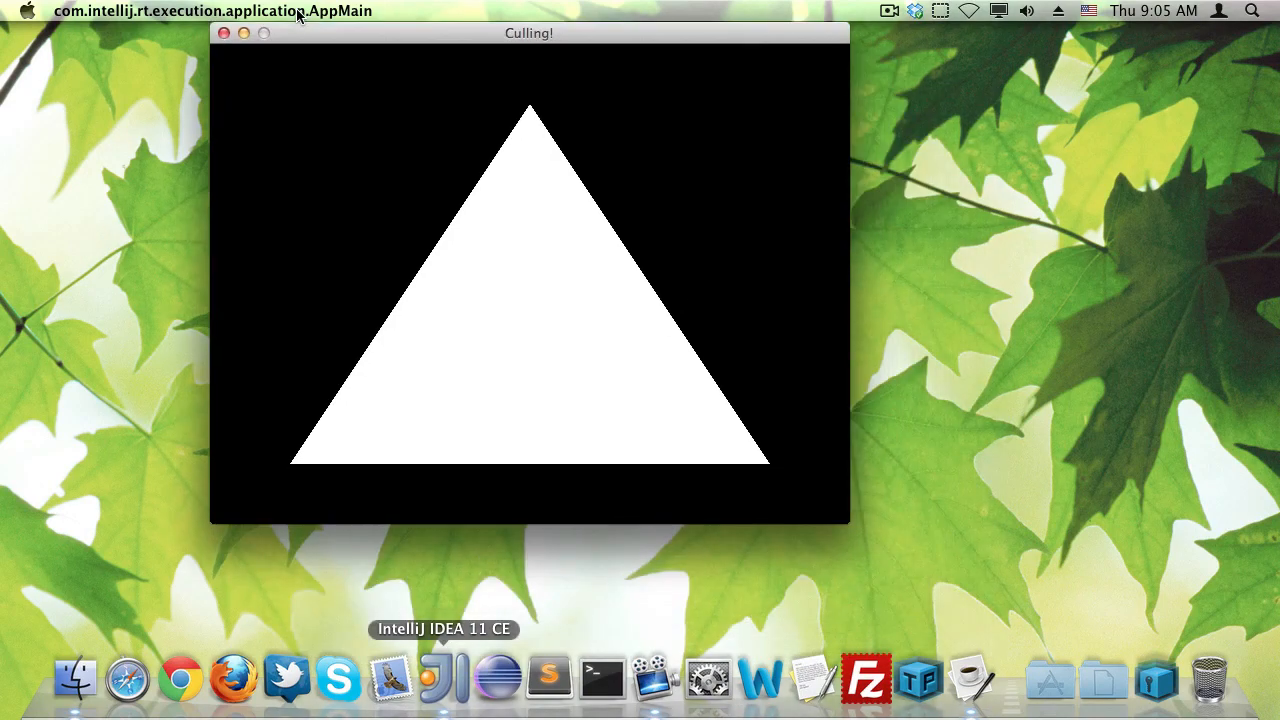
{"action": "left_click_drag", "start_coordinate": [528, 32], "coordinate": [566, 84]}
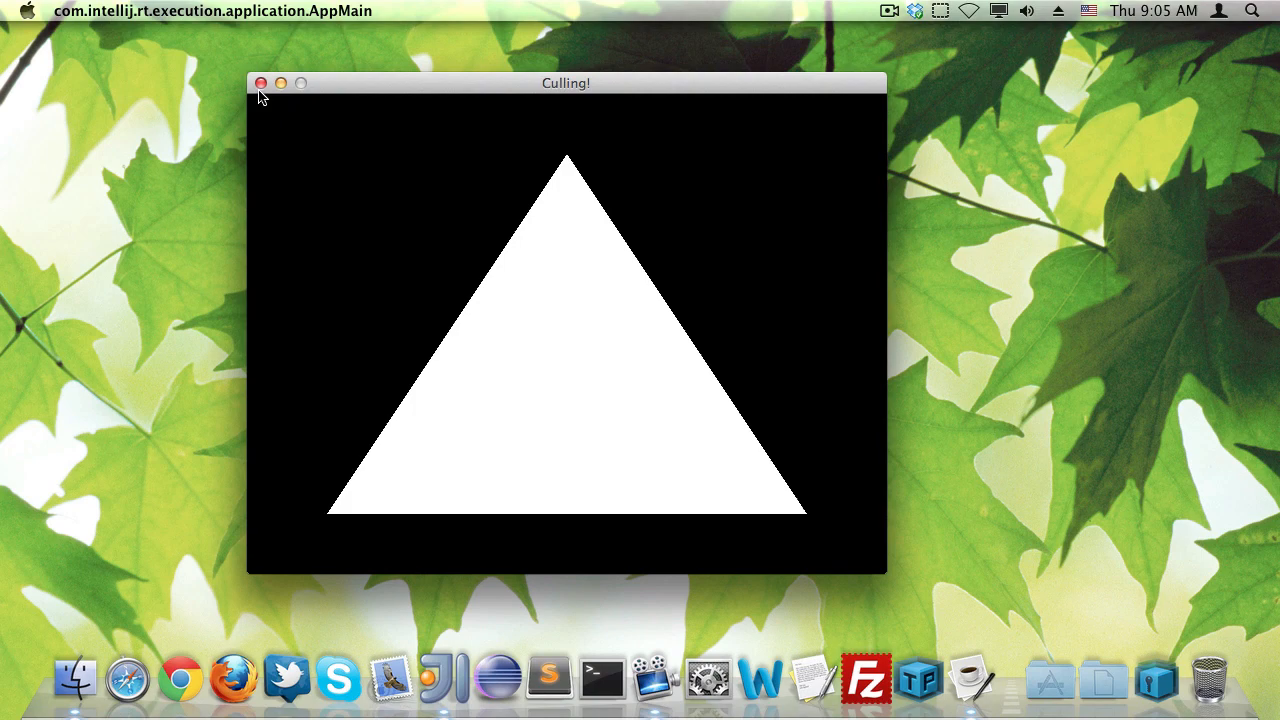
{"action": "left_click", "coordinate": [260, 84]}
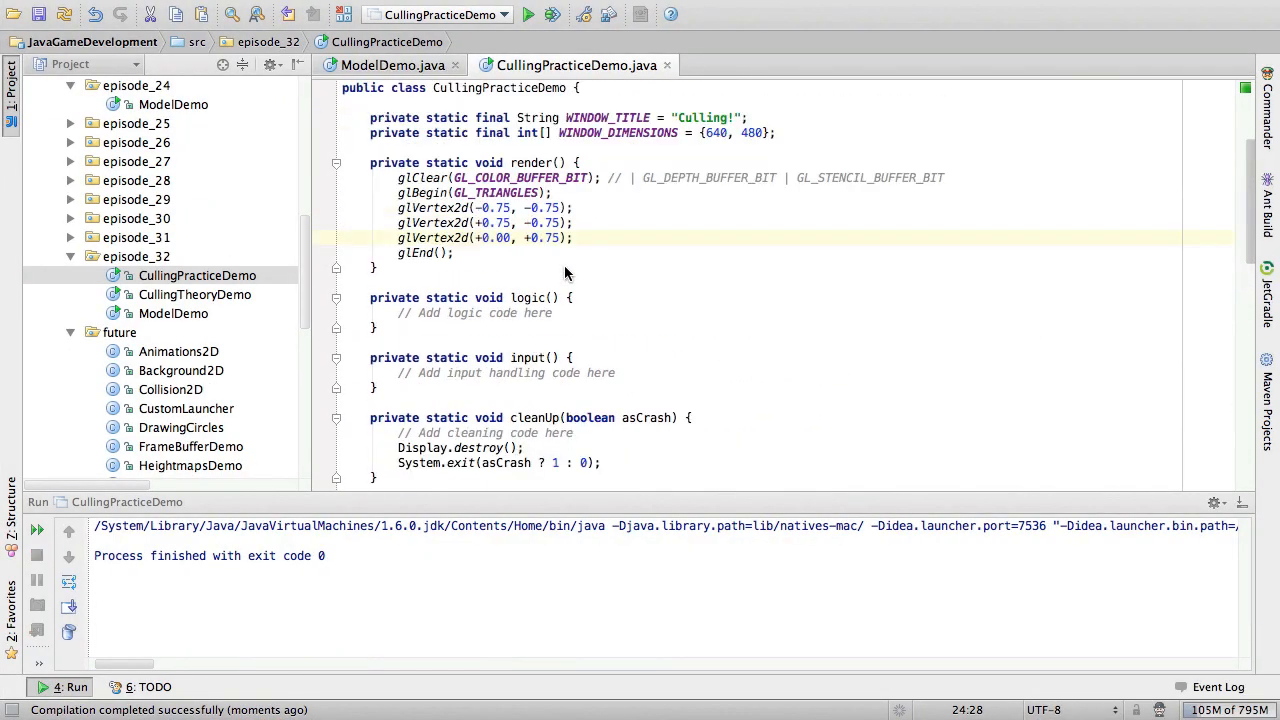
Step: Replace the culling placeholder with glEnable(GL_CULL_FACE) and a glCullFace call
{"action": "scroll", "scroll_direction": "down", "scroll_amount": 3}
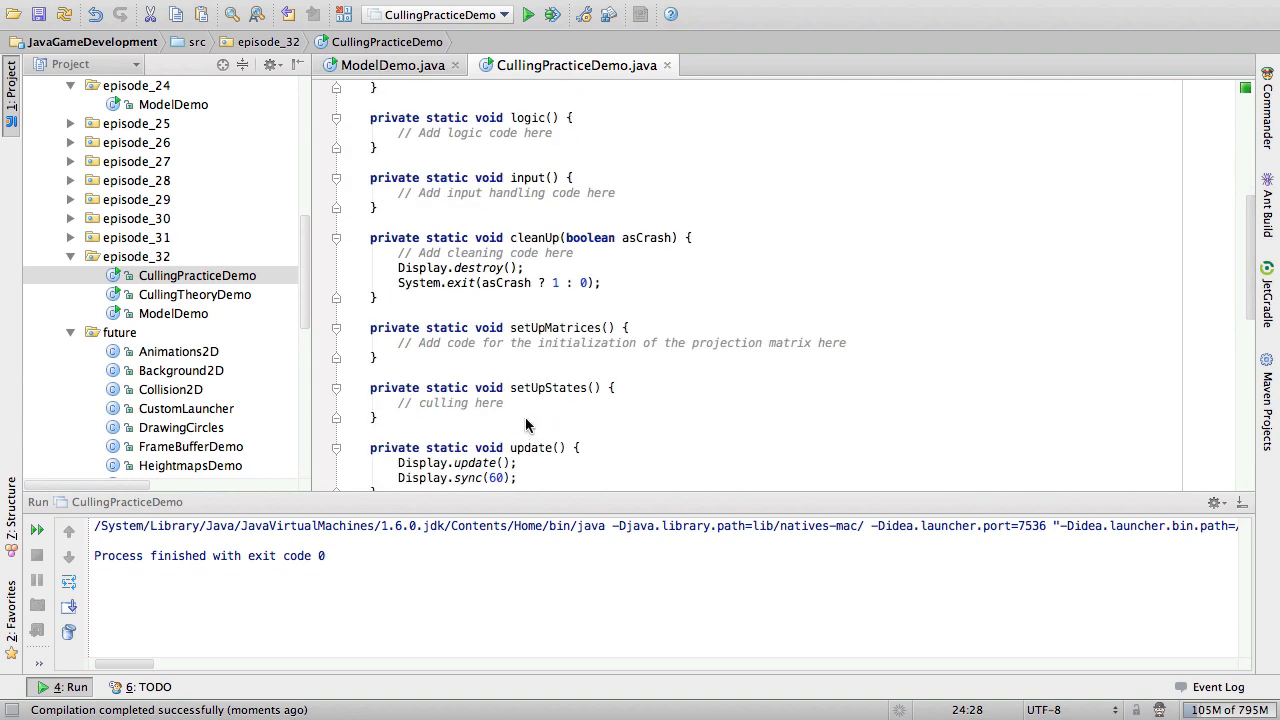
{"action": "double_click", "coordinate": [450, 402]}
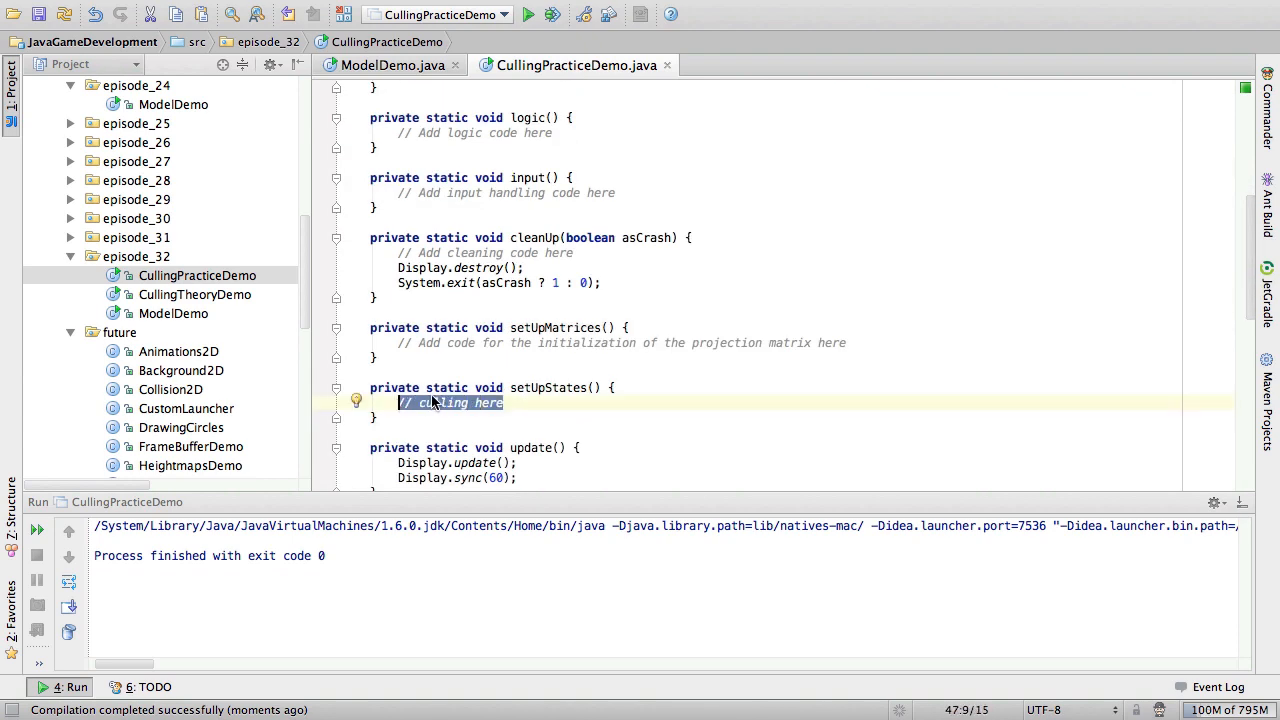
{"action": "type", "text": "glEnable(GL_CULL_FACE);"}
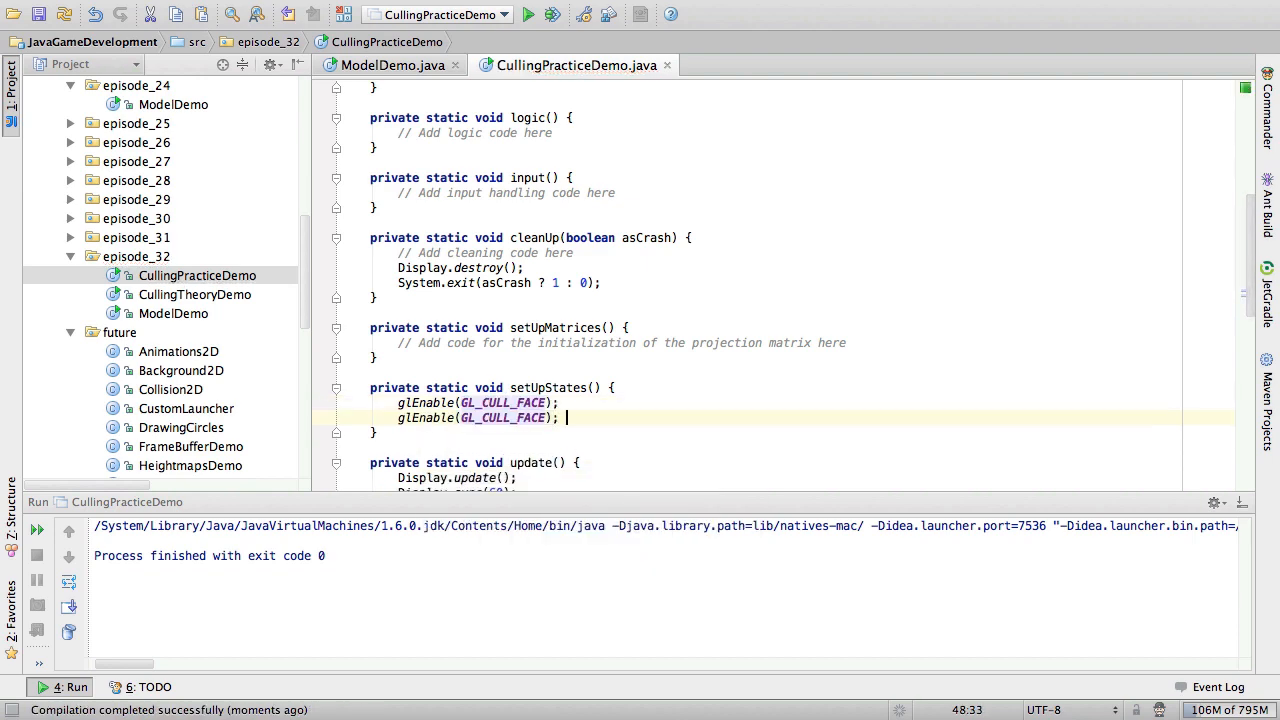
{"action": "type", "text": "glCullFac"}
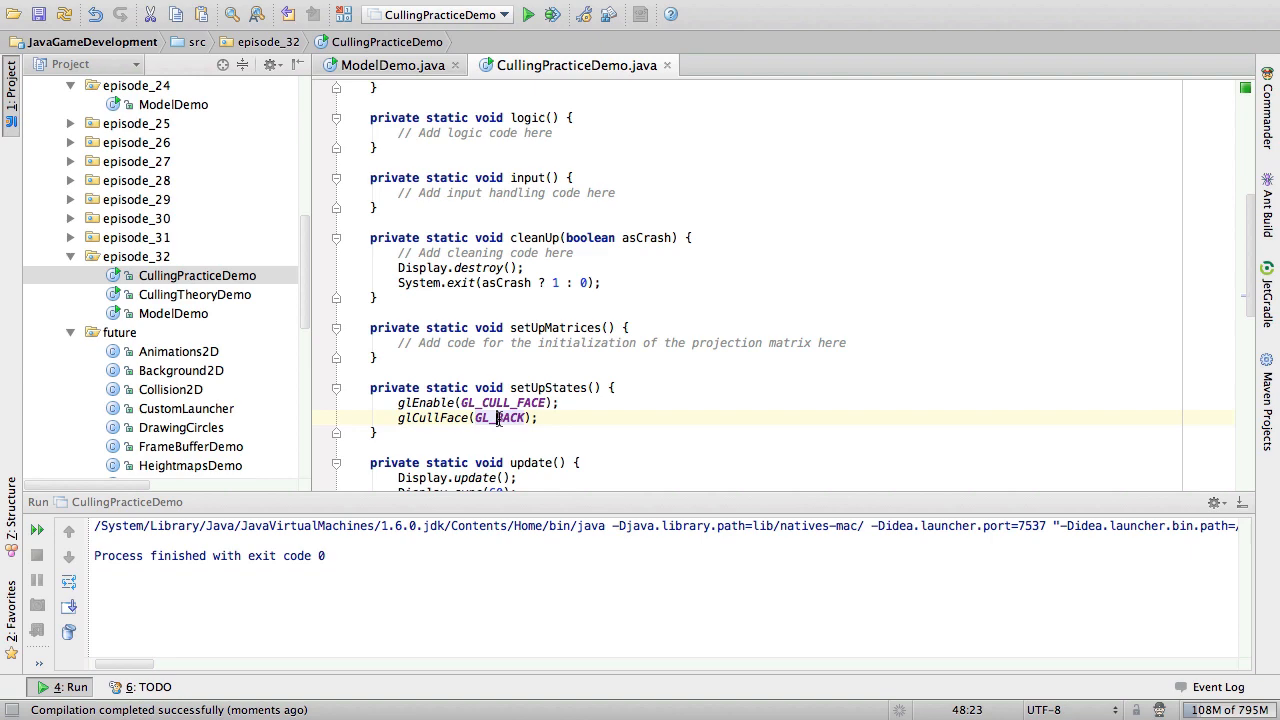
{"action": "type", "text": "gl_fr"}
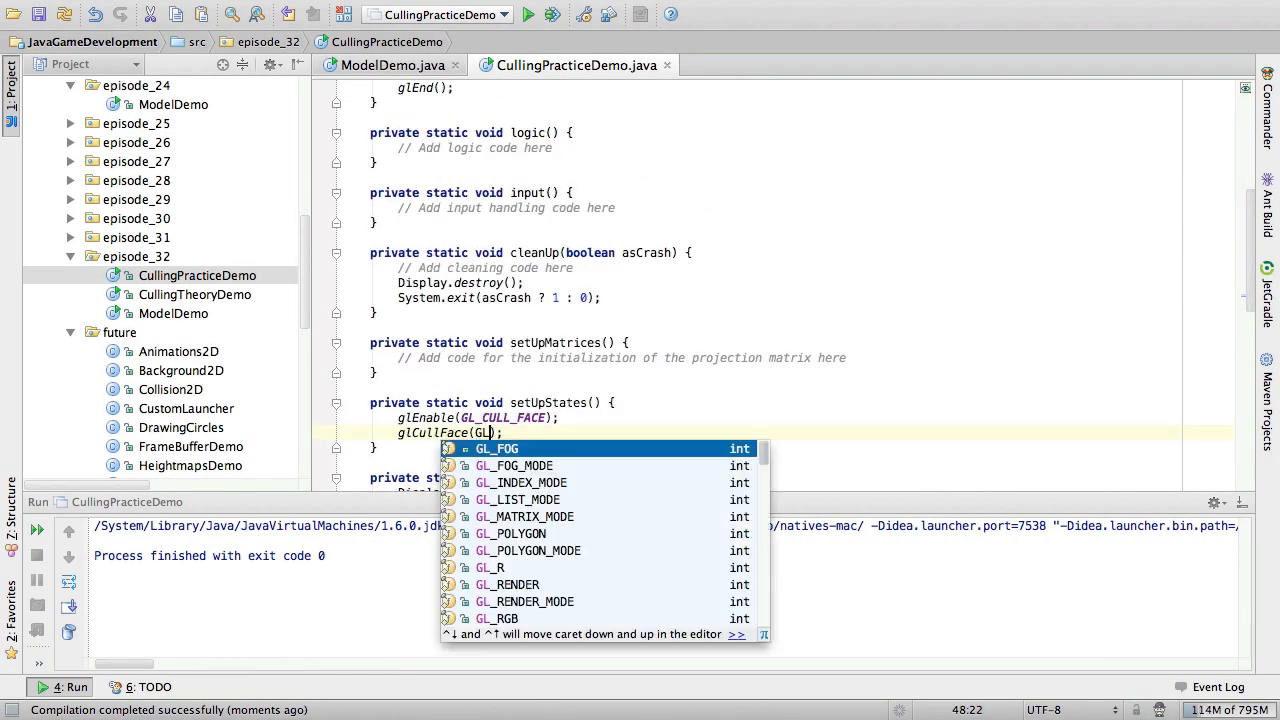
Step: Switch glBegin to GL_LINES and start the first glVertex2d at -0.75
{"action": "type", "text": "A"}
{"action": "type", "text": "glBegin(GL_"}
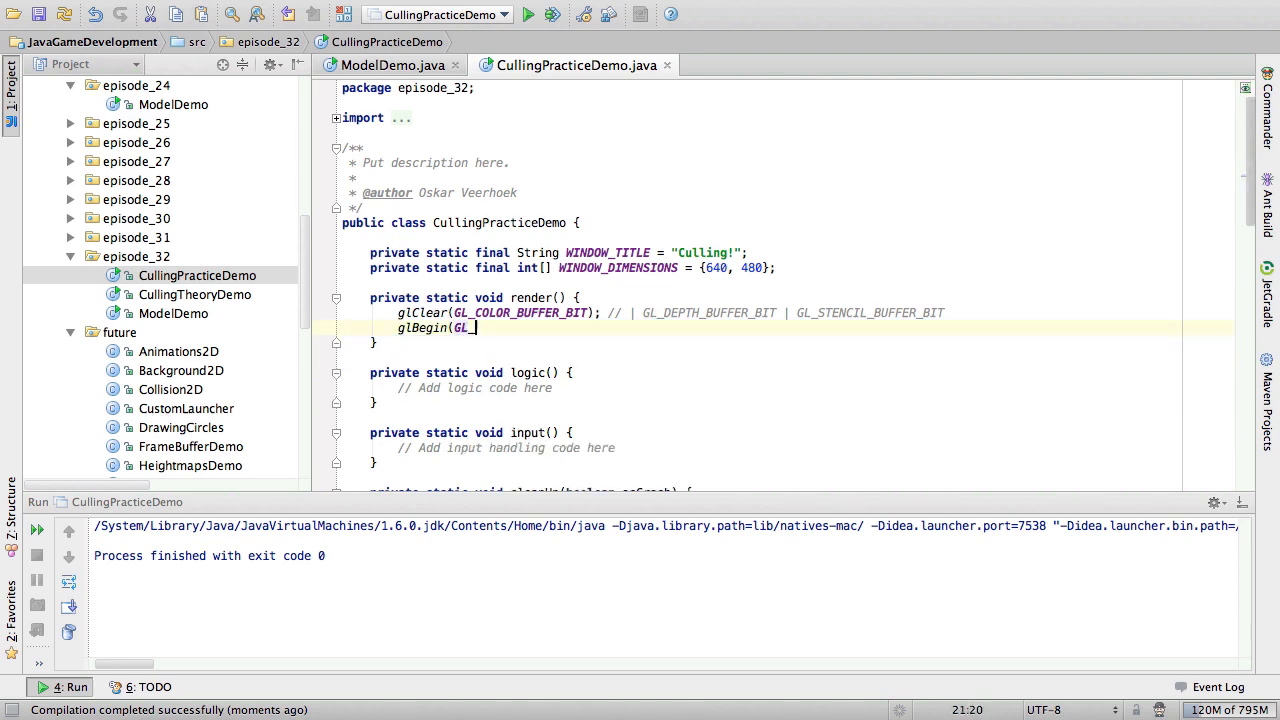
{"action": "type", "text": "LINES);"}
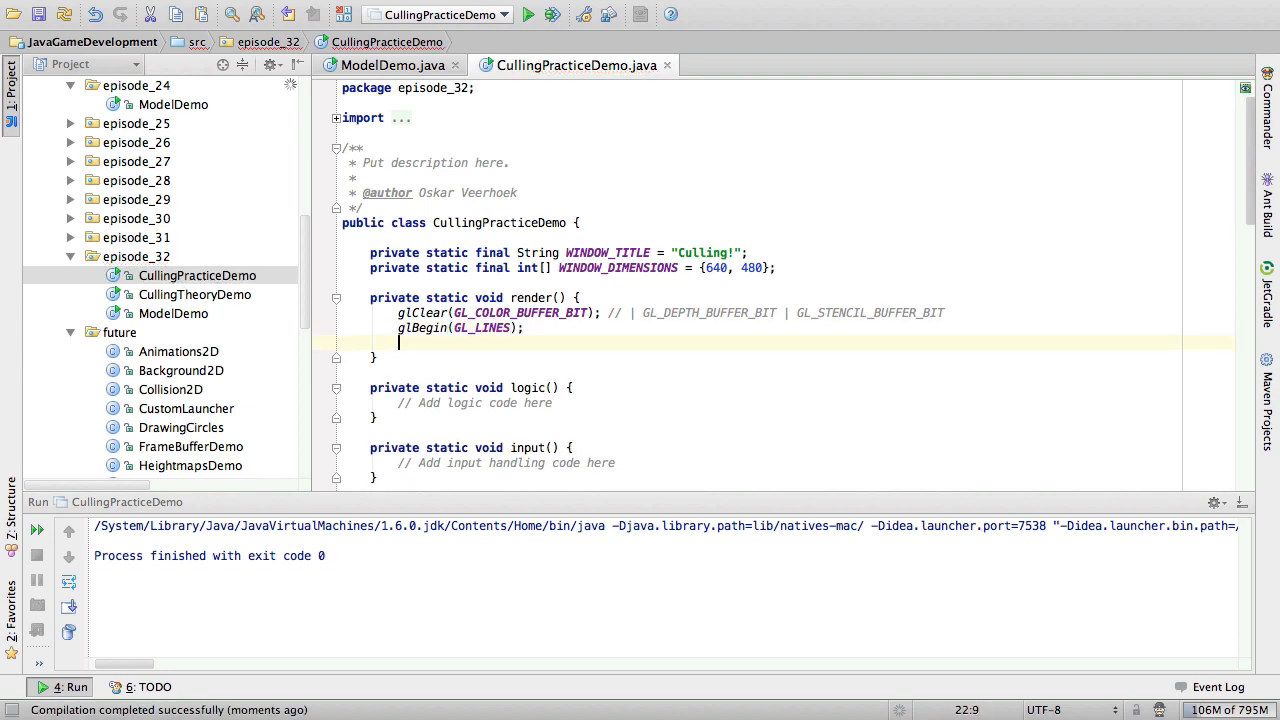
{"action": "type", "text": "GL_V2"}
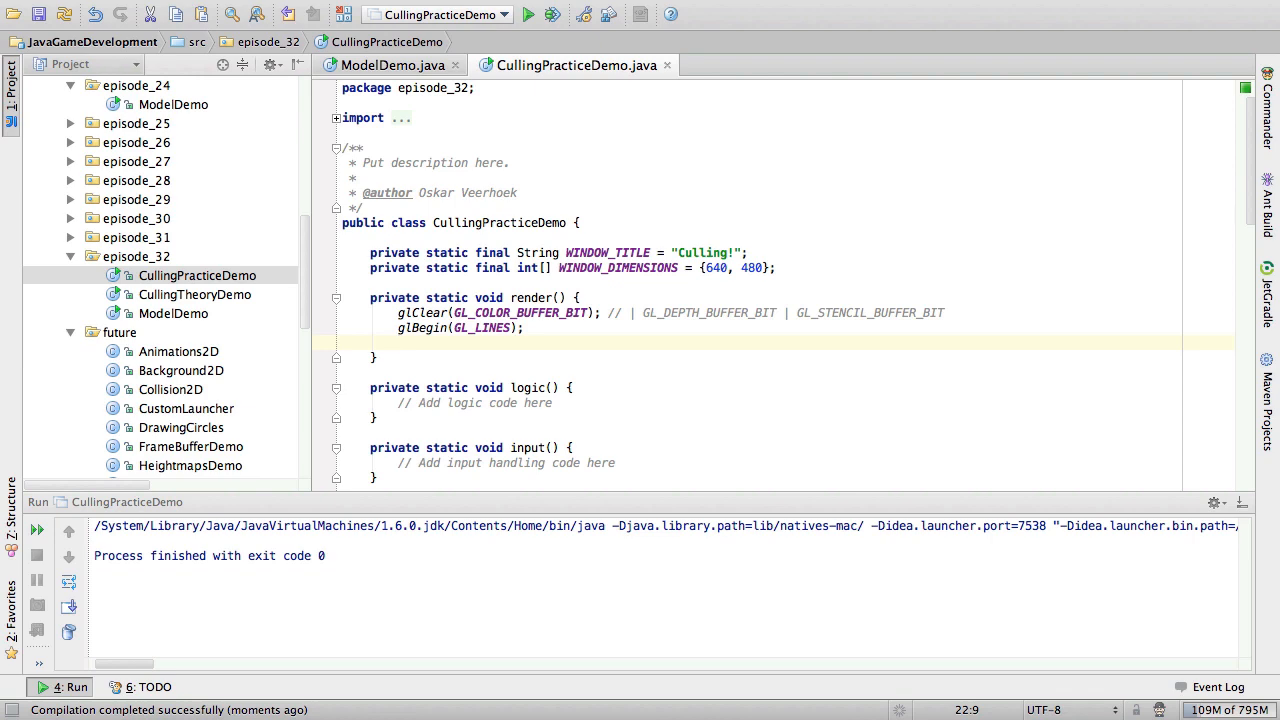
{"action": "type", "text": "G"}
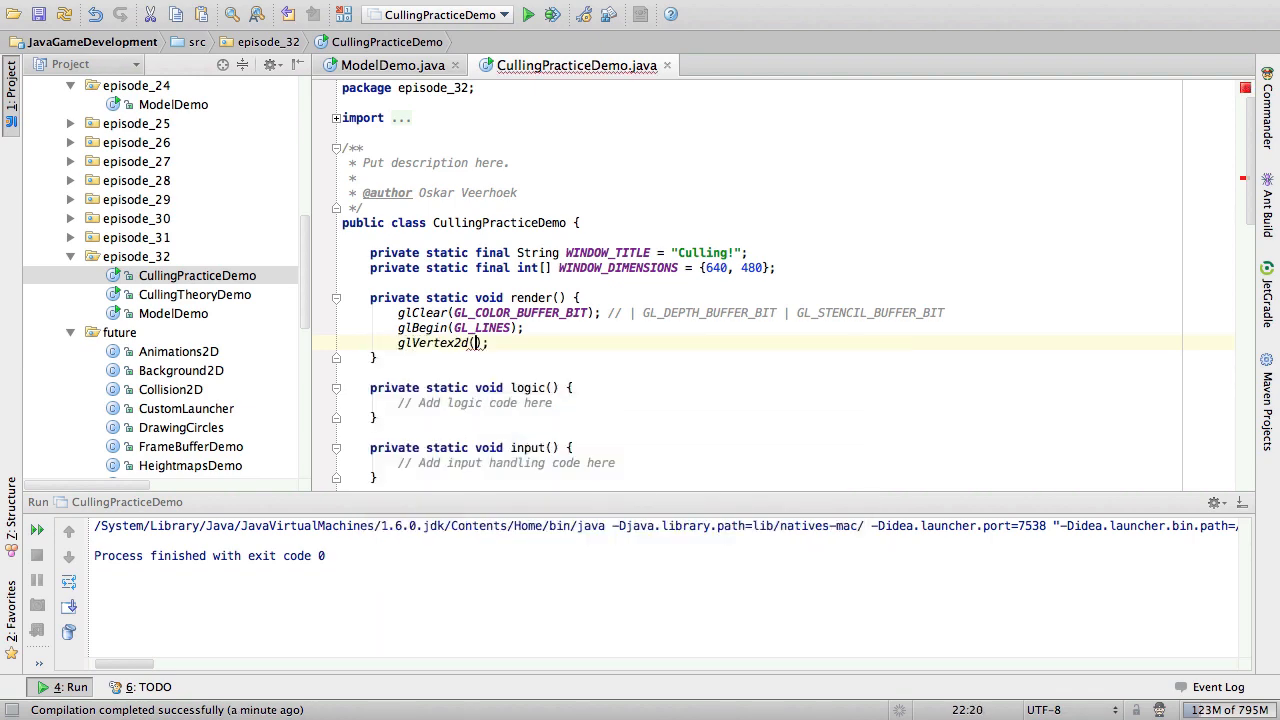
{"action": "type", "text": "-0"}
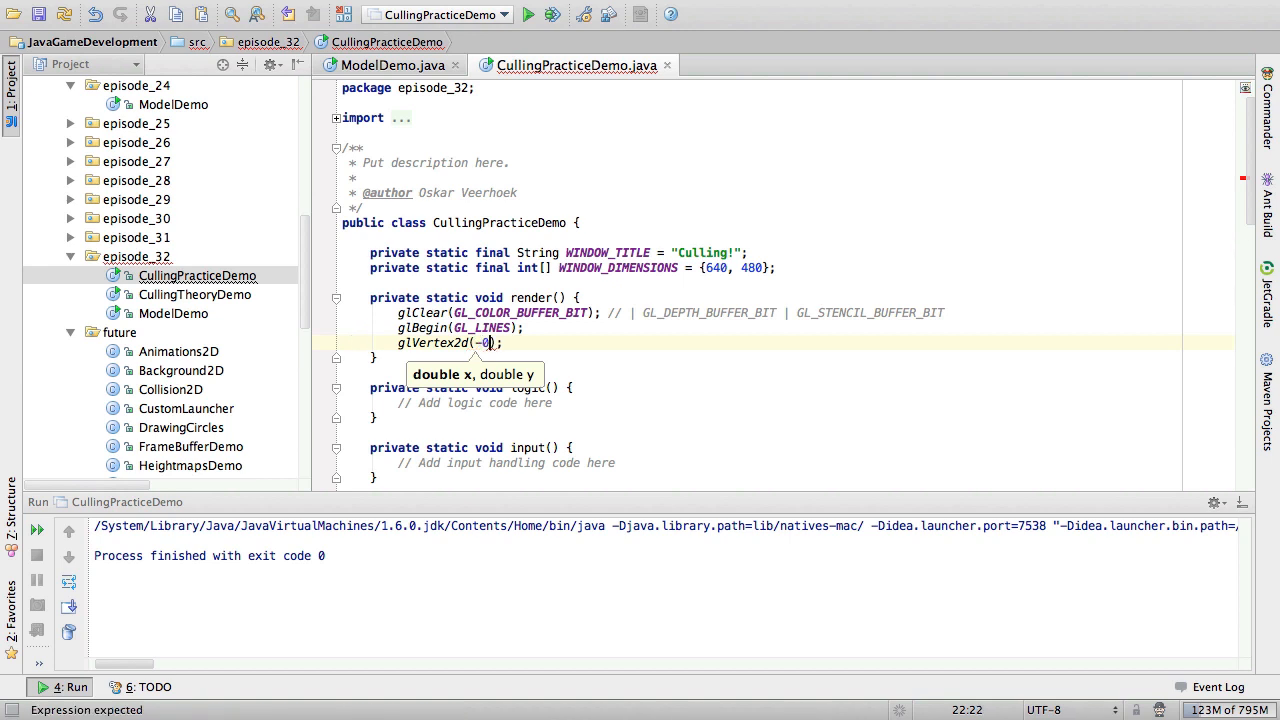
Step: Finish vertices (-0.75,+0.75) and (+0.75,-0.75) and close the block with glEnd
{"action": "type", "text": ".75,"}
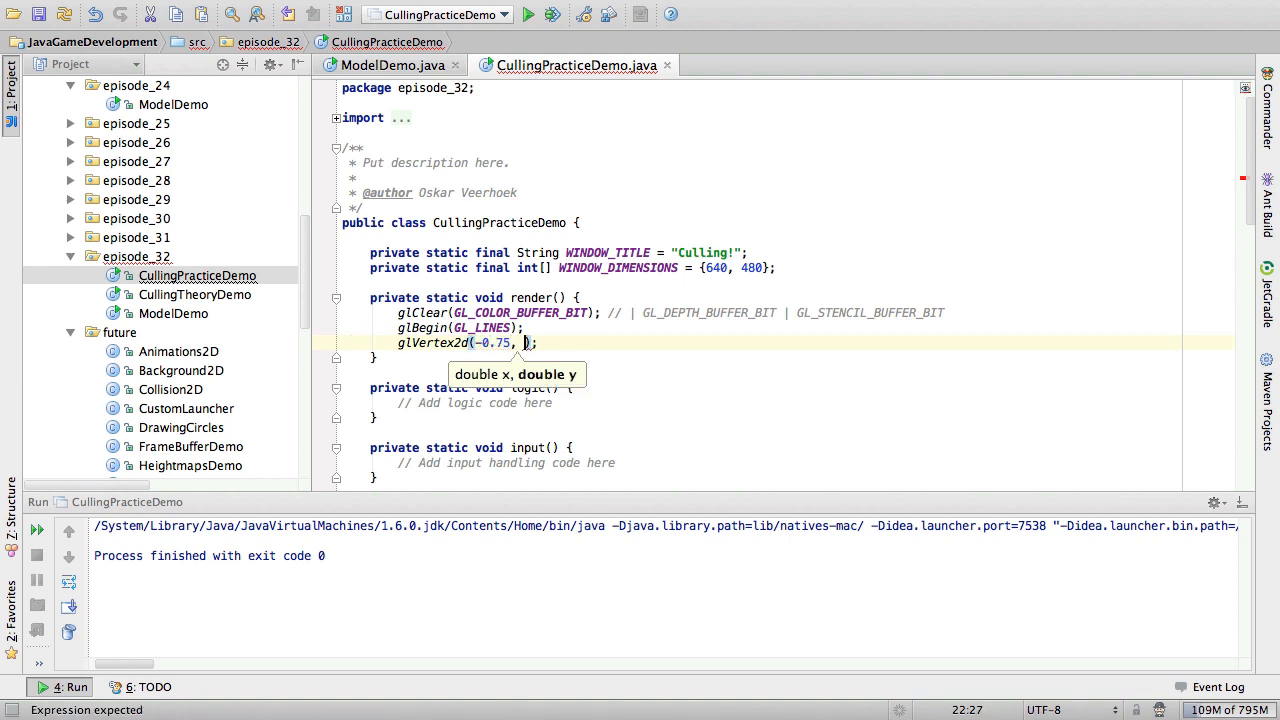
{"action": "type", "text": "+0.75"}
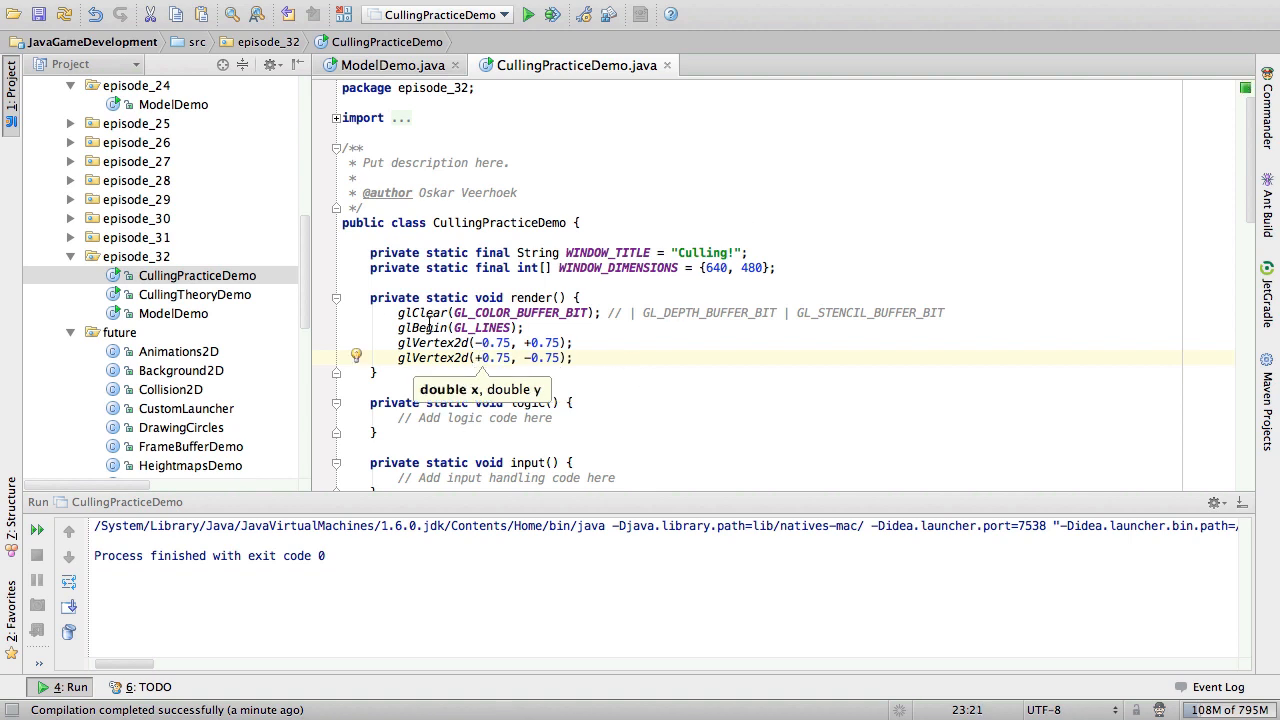
{"action": "mouse_move", "coordinate": [612, 376]}
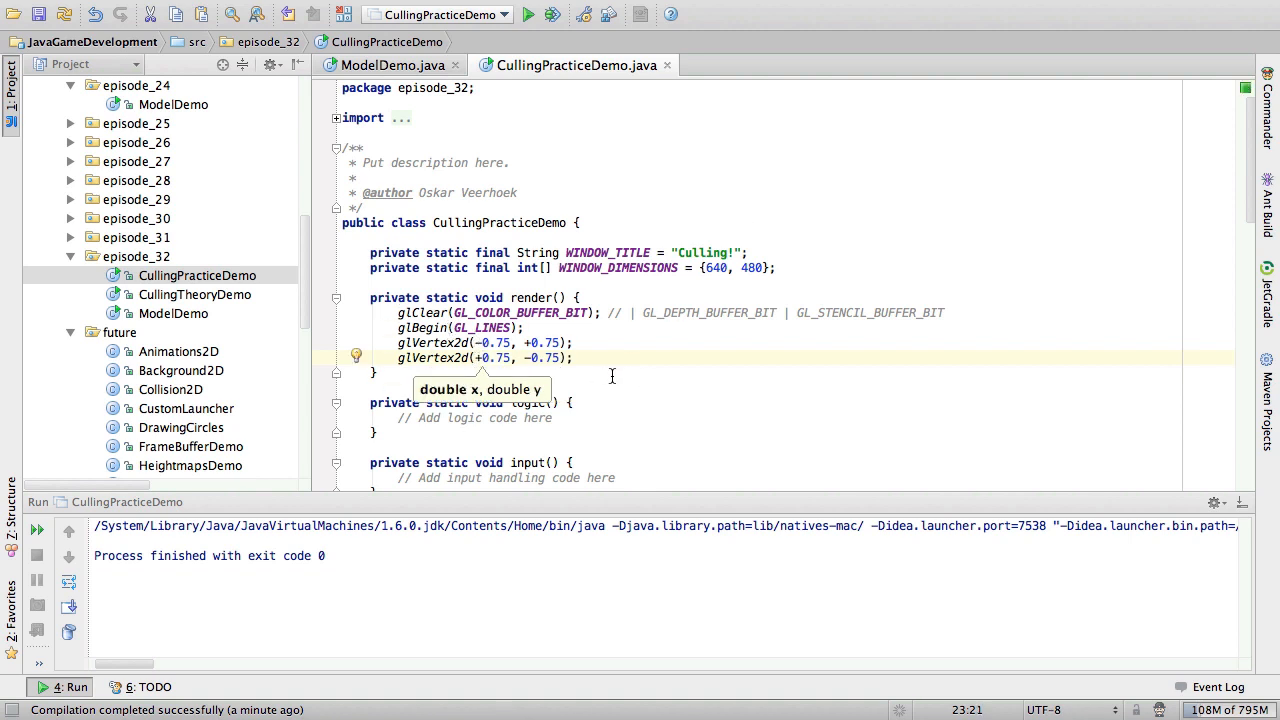
{"action": "type", "text": "glEnd"}
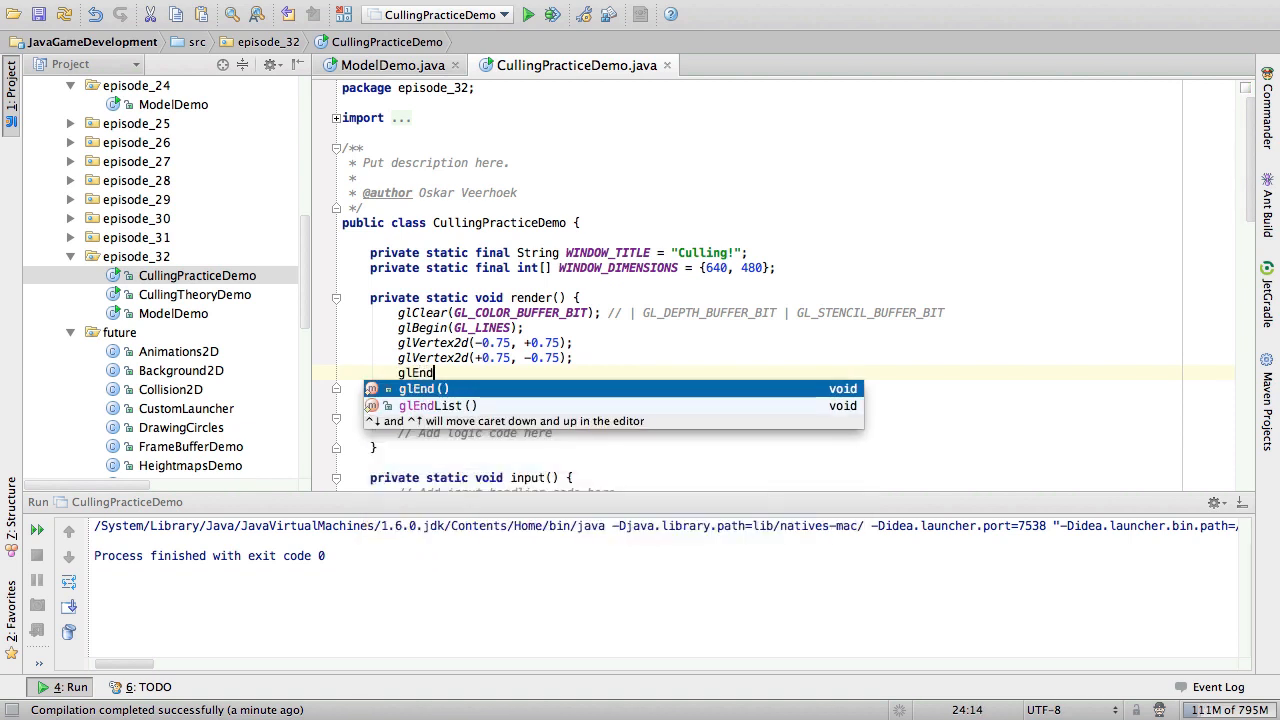
{"action": "key", "text": "Enter"}
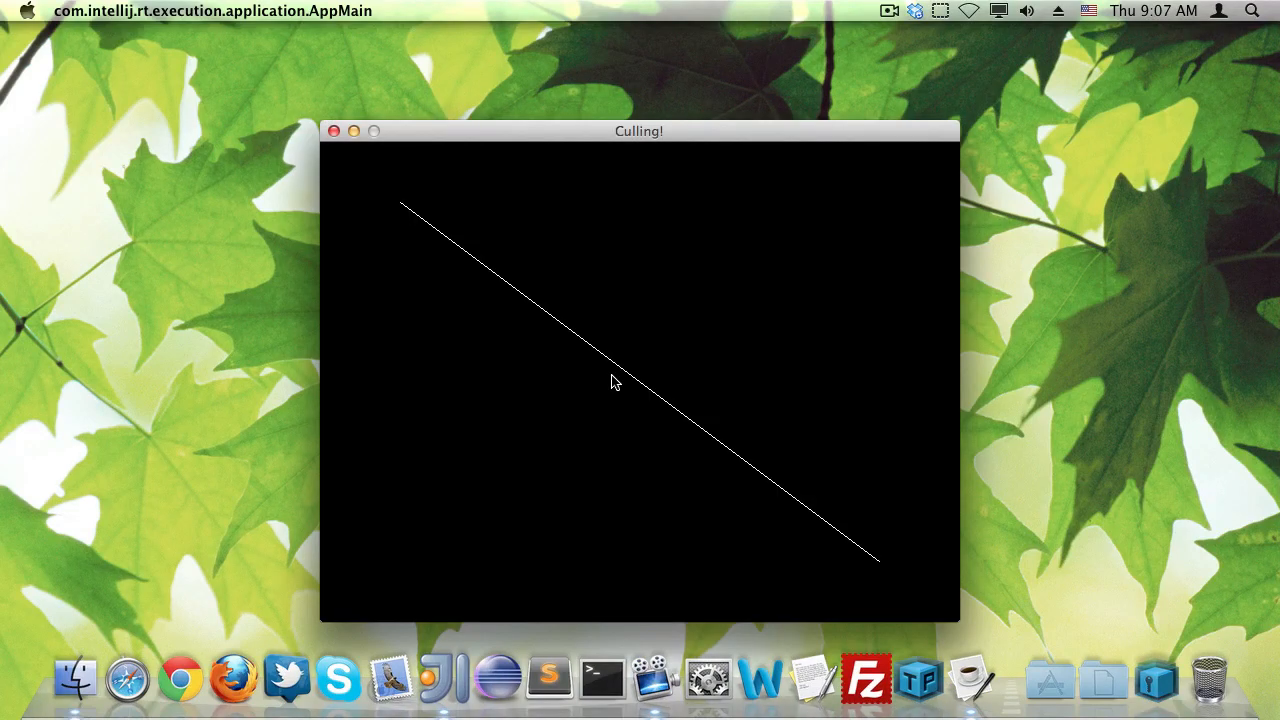
Step: Close the line demo and change glCullFace to GL_FRONT in setUpStates
{"action": "left_click", "coordinate": [334, 132]}
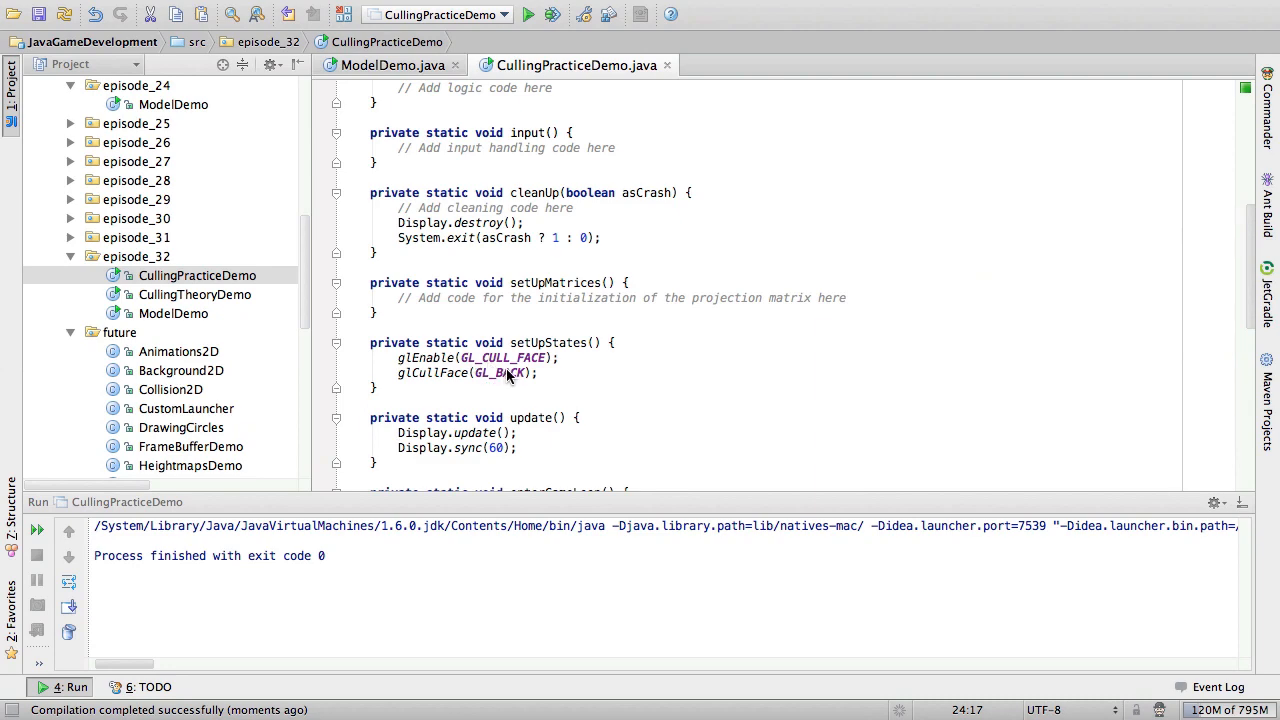
{"action": "type", "text": "GL_FR"}
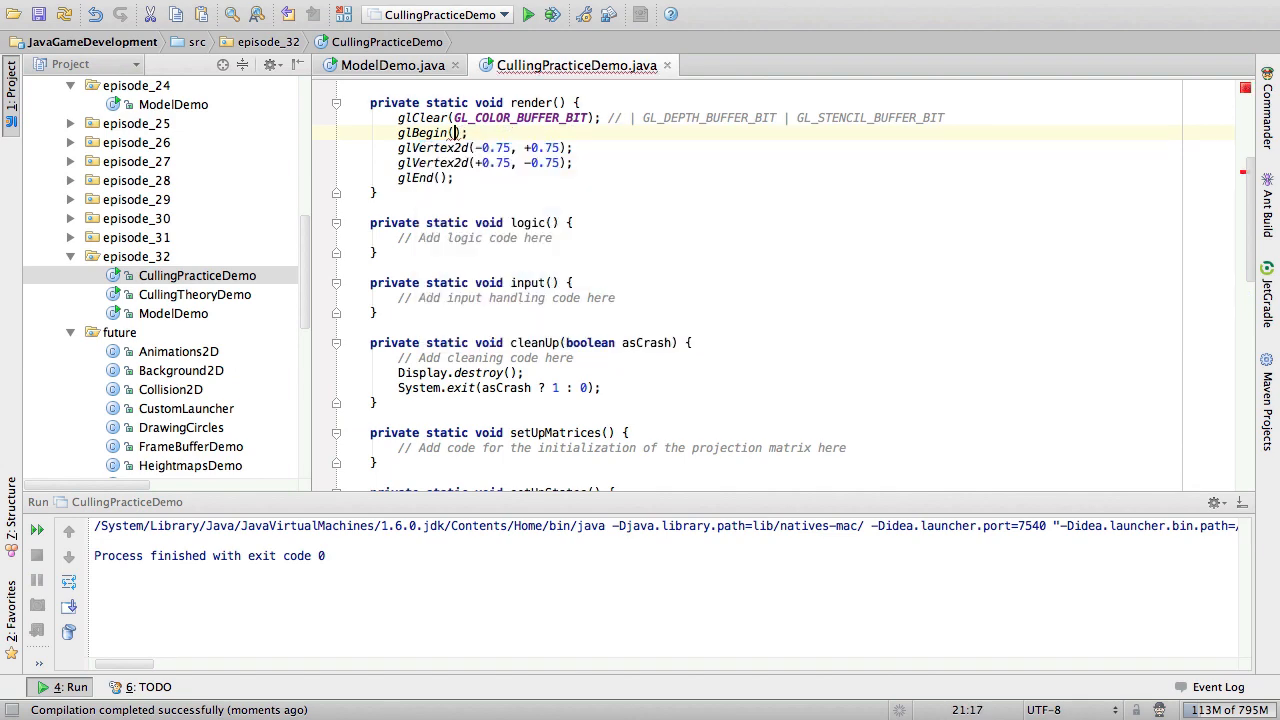
Step: Make render's glBegin use GL_POINTS, run the demo, and close the Culling! window
{"action": "type", "text": "GL_POINTS"}
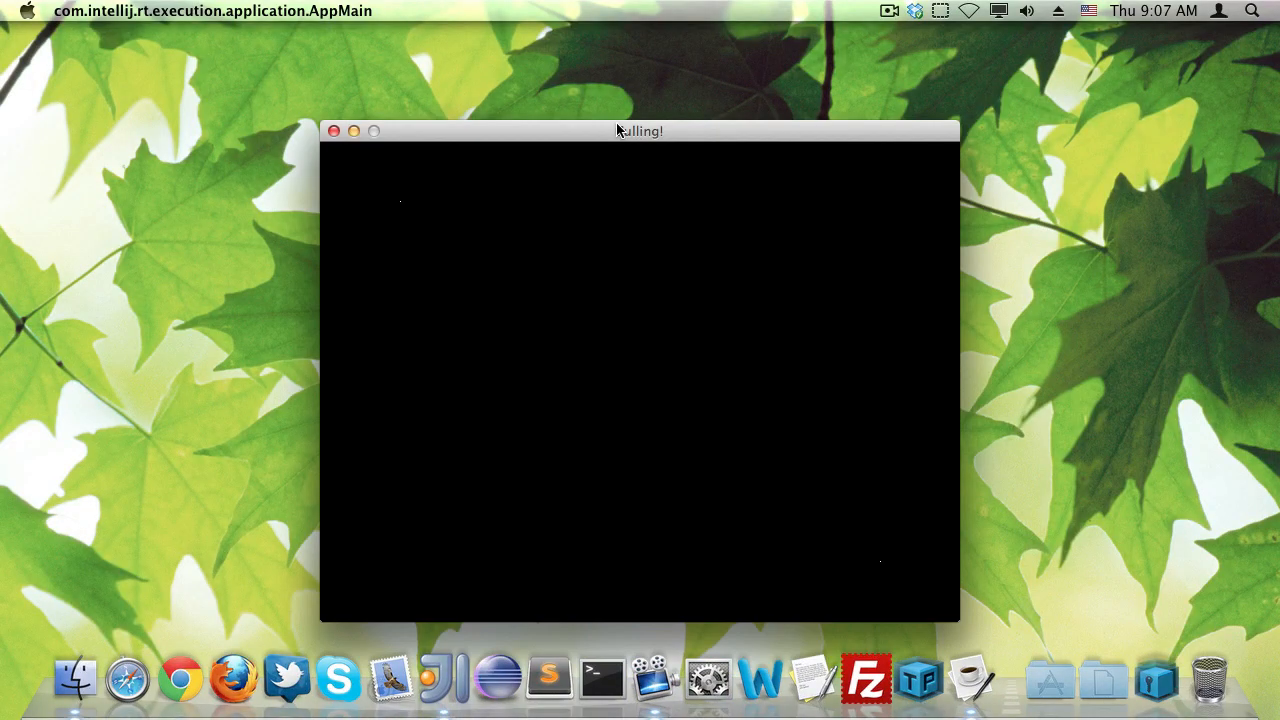
{"action": "mouse_move", "coordinate": [382, 220]}
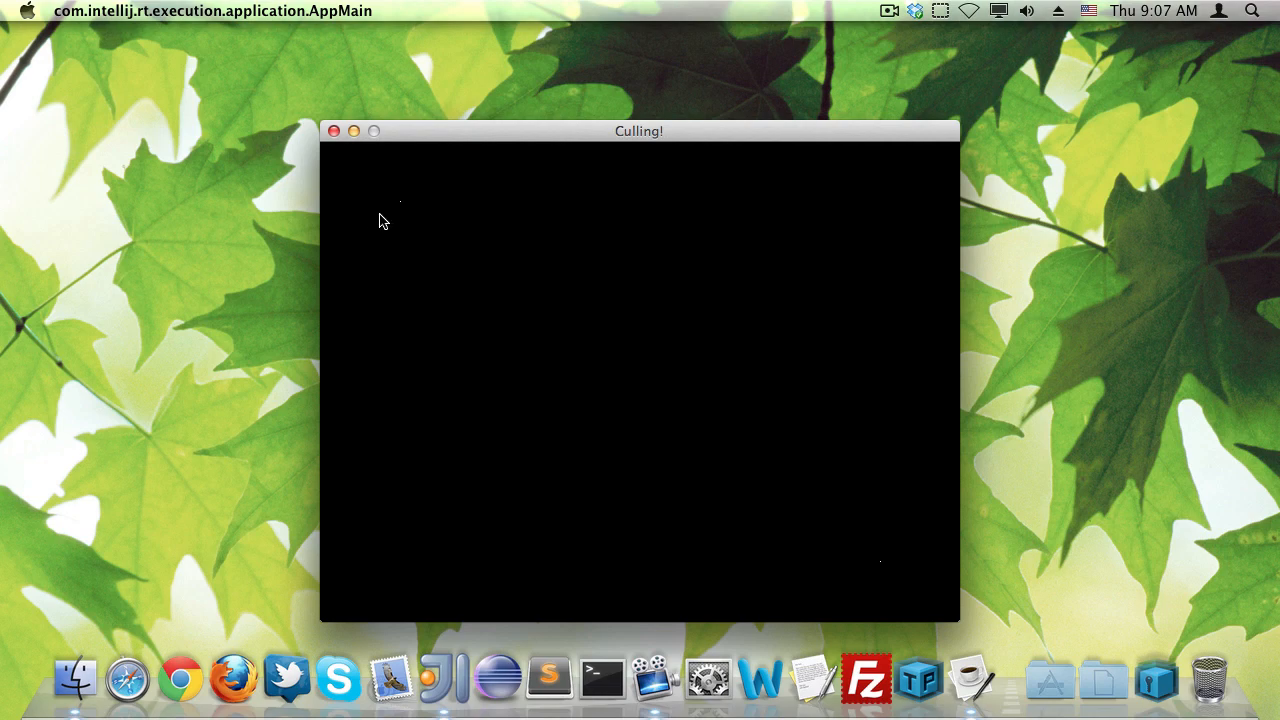
{"action": "mouse_move", "coordinate": [398, 224]}
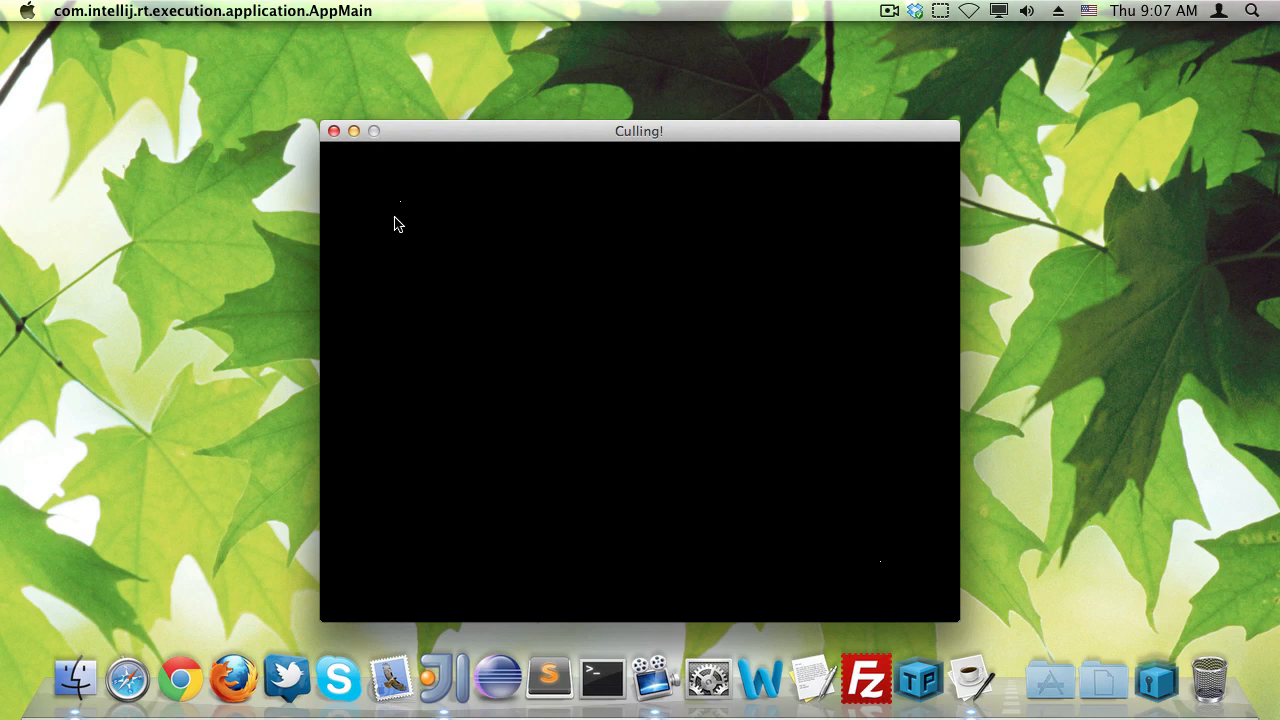
{"action": "left_click", "coordinate": [336, 132]}
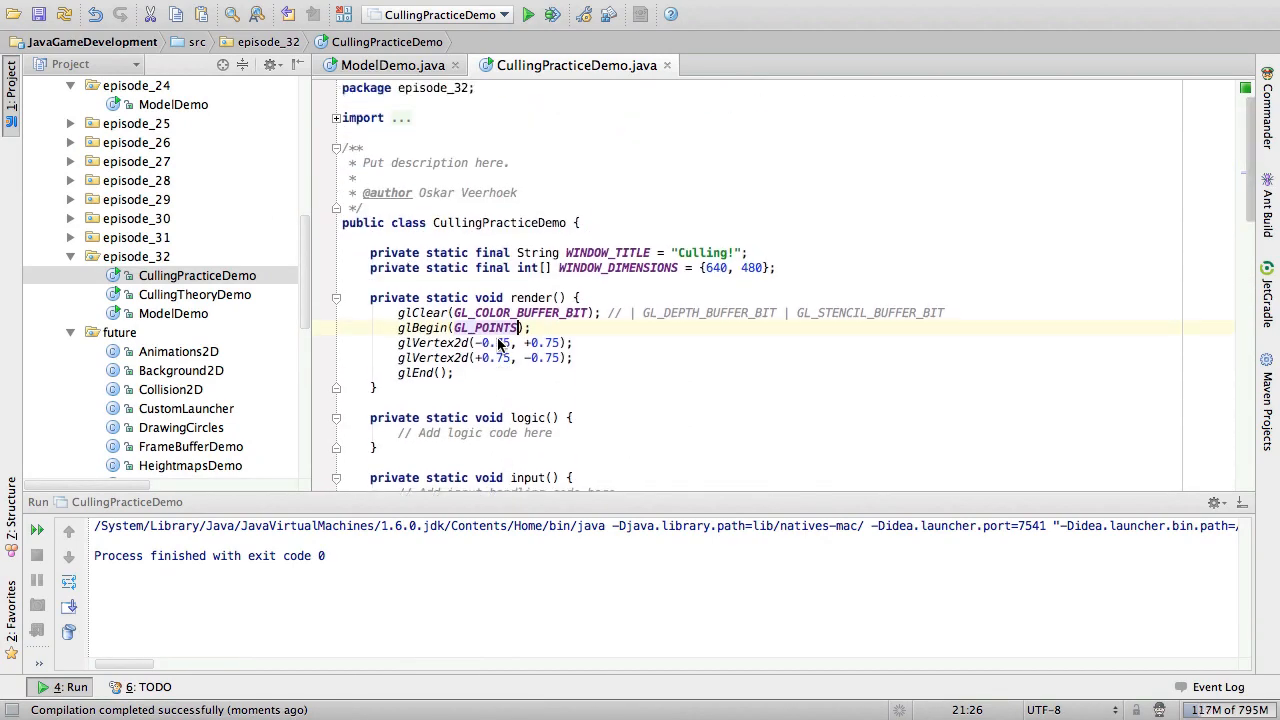
{"action": "scroll", "scroll_direction": "down", "scroll_amount": 3}
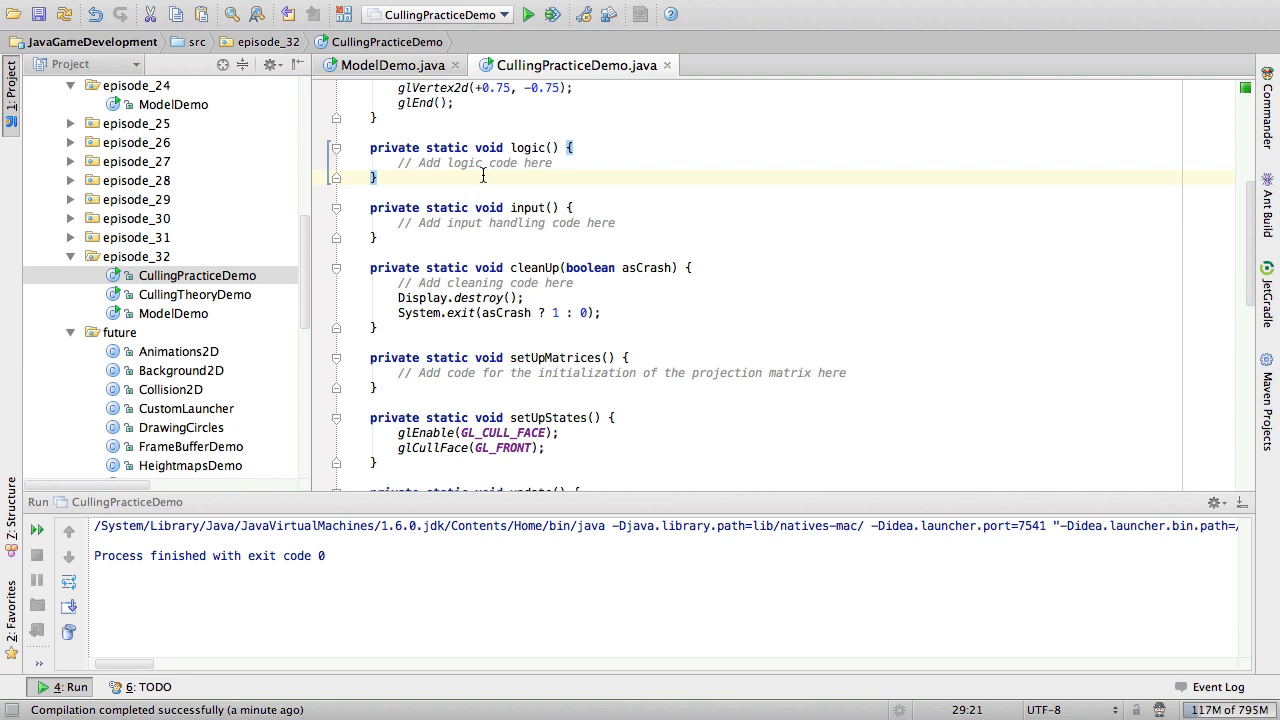
{"action": "left_click", "coordinate": [614, 216]}
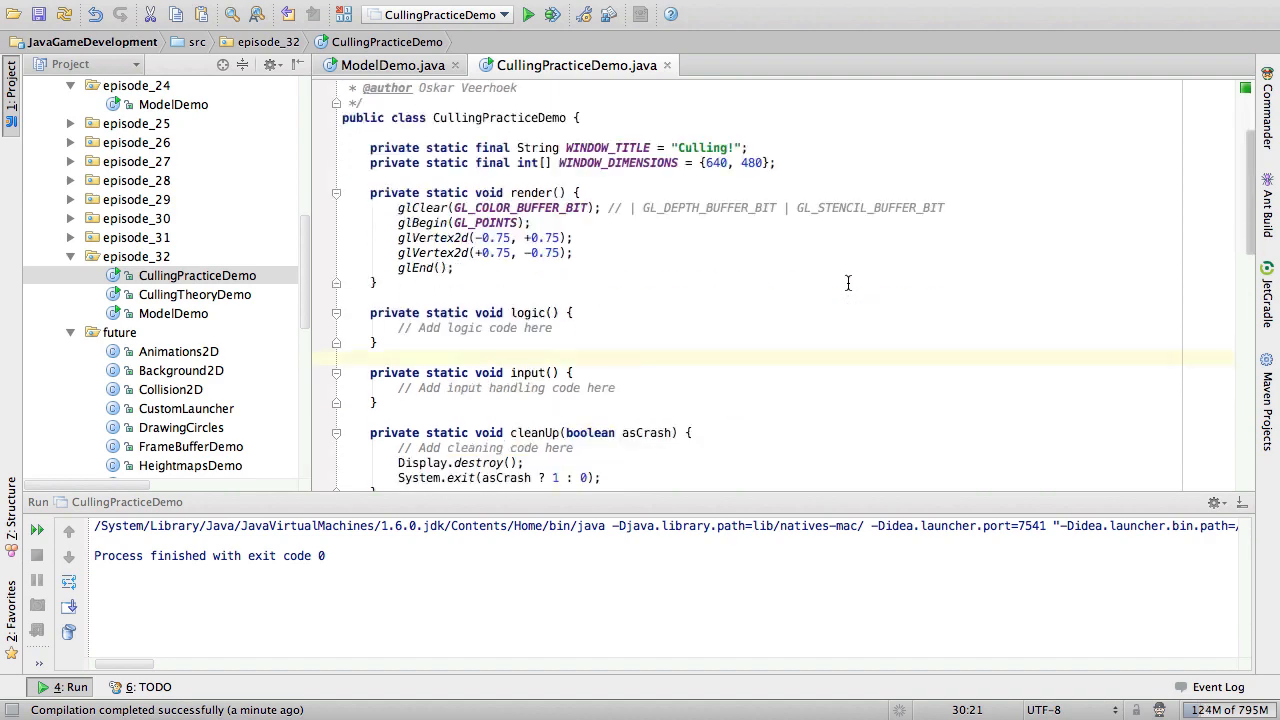
{"action": "scroll", "scroll_direction": "down", "scroll_amount": 3}
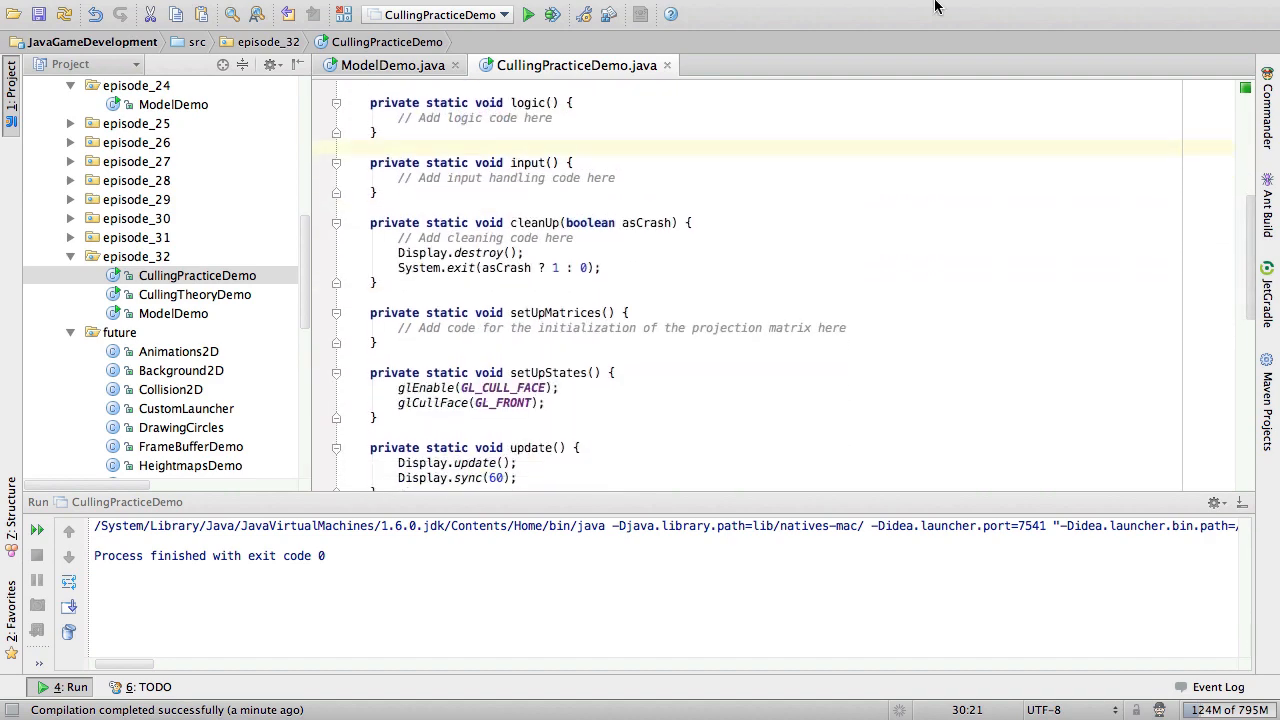